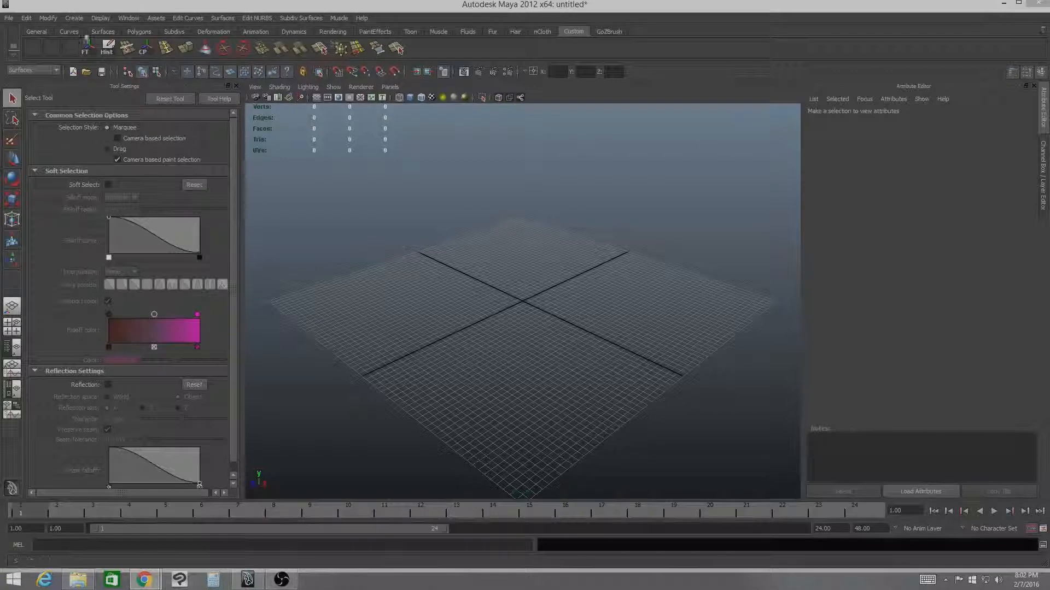
Step: Create a polygon cube, pCube1, from the Polygons shelf
{"action": "left_click", "coordinate": [139, 31]}
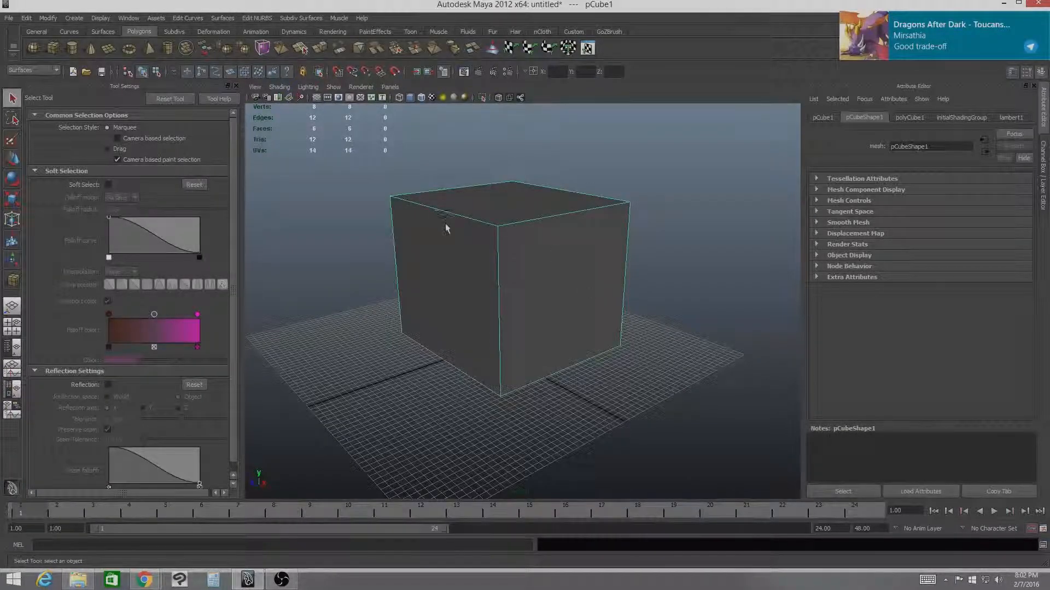
Step: Bring up the Hypershade and the UV Texture Editor from the Window menu
{"action": "left_click", "coordinate": [128, 19]}
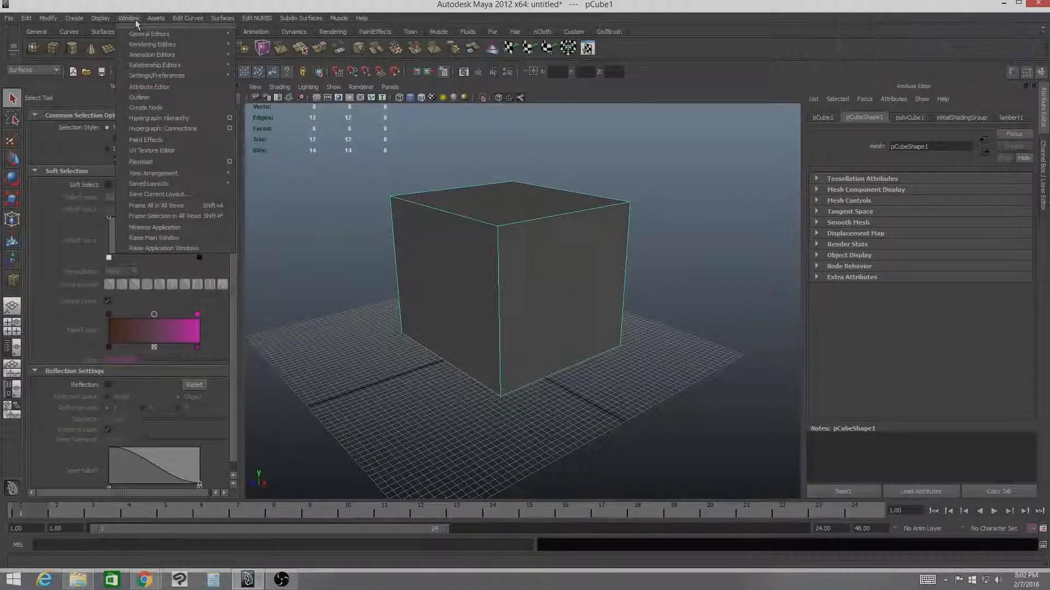
{"action": "mouse_move", "coordinate": [151, 55]}
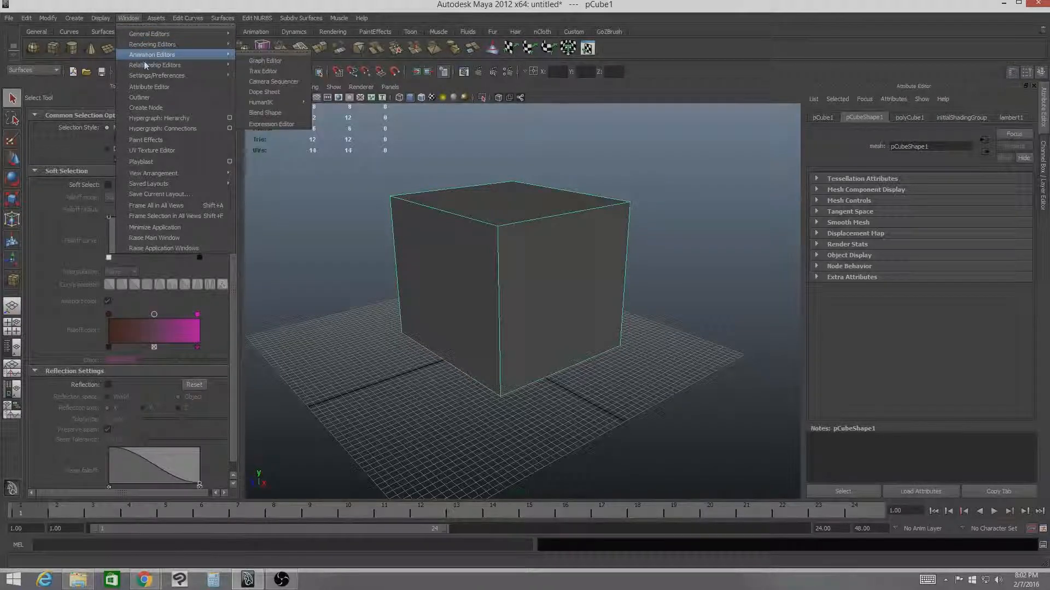
{"action": "mouse_move", "coordinate": [152, 44]}
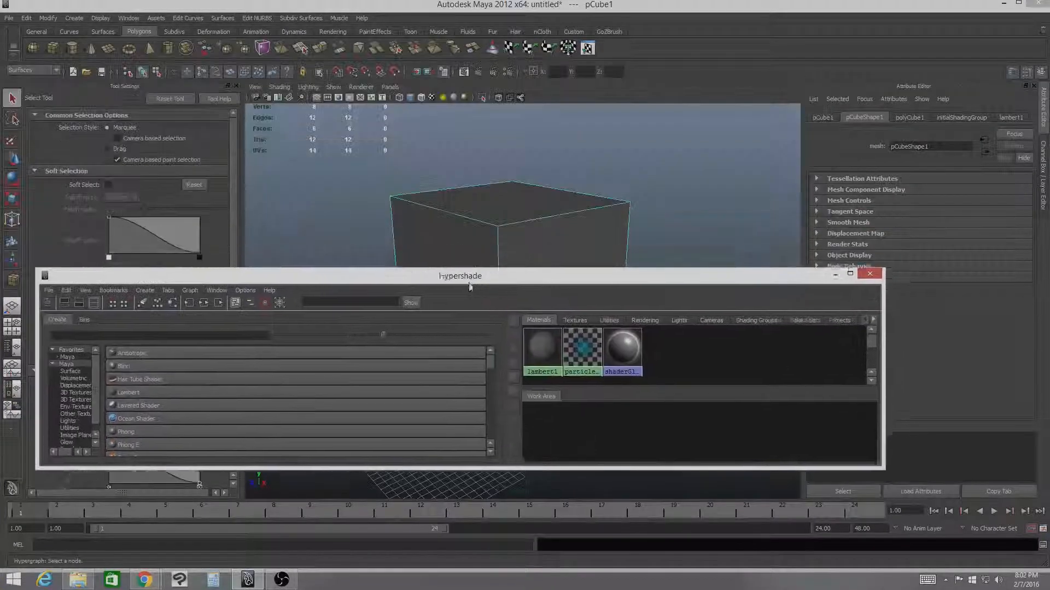
{"action": "left_click", "coordinate": [128, 19]}
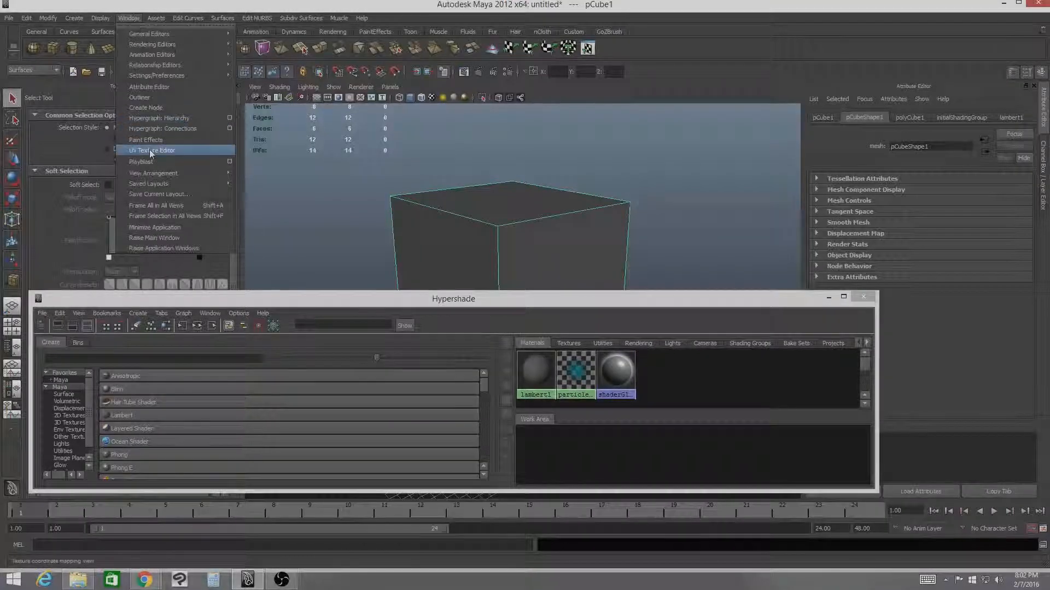
{"action": "left_click", "coordinate": [152, 150]}
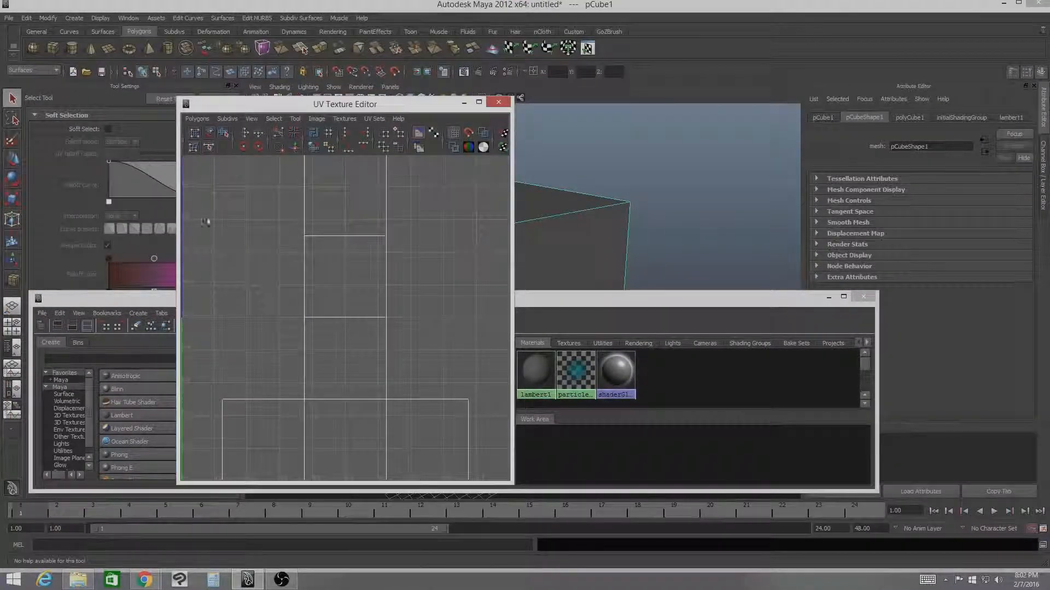
Step: Move the UV Texture Editor to the upper left so the 3D cube stays visible
{"action": "left_click_drag", "start_coordinate": [344, 103], "coordinate": [208, 56]}
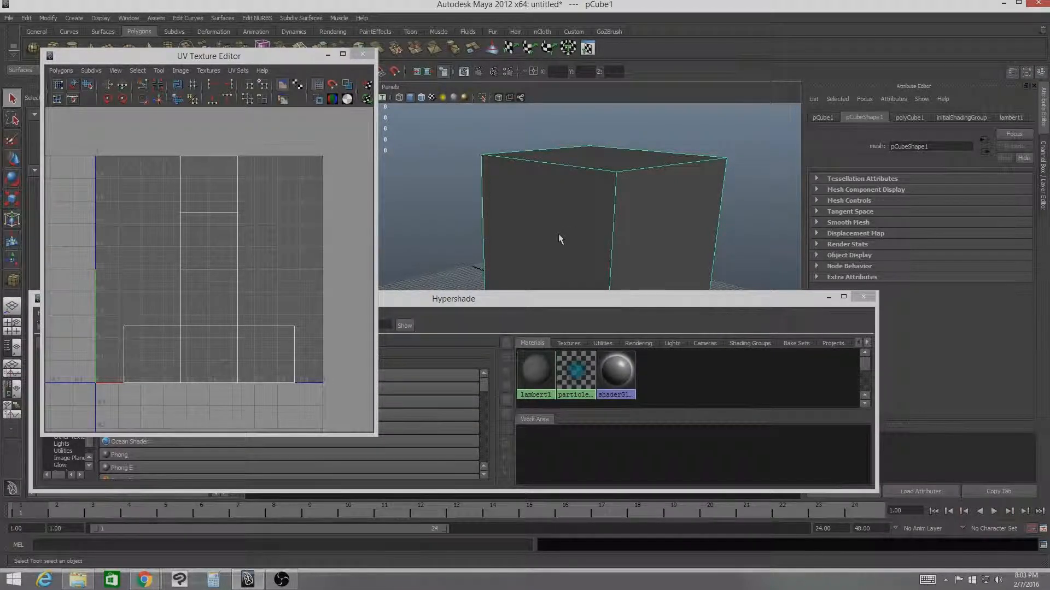
{"action": "mouse_move", "coordinate": [590, 219]}
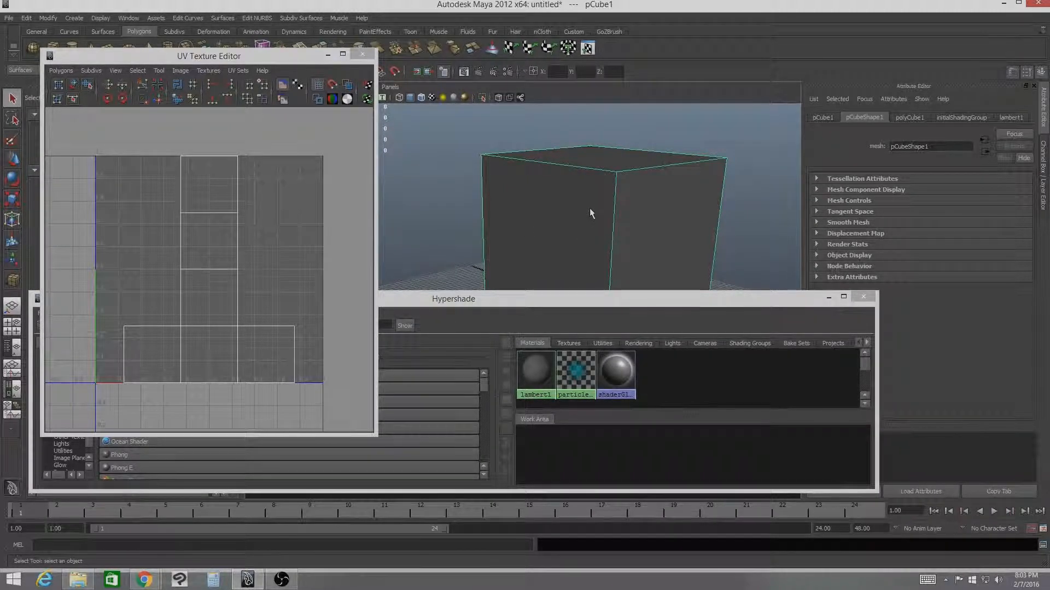
{"action": "left_click_drag", "start_coordinate": [591, 213], "coordinate": [572, 194]}
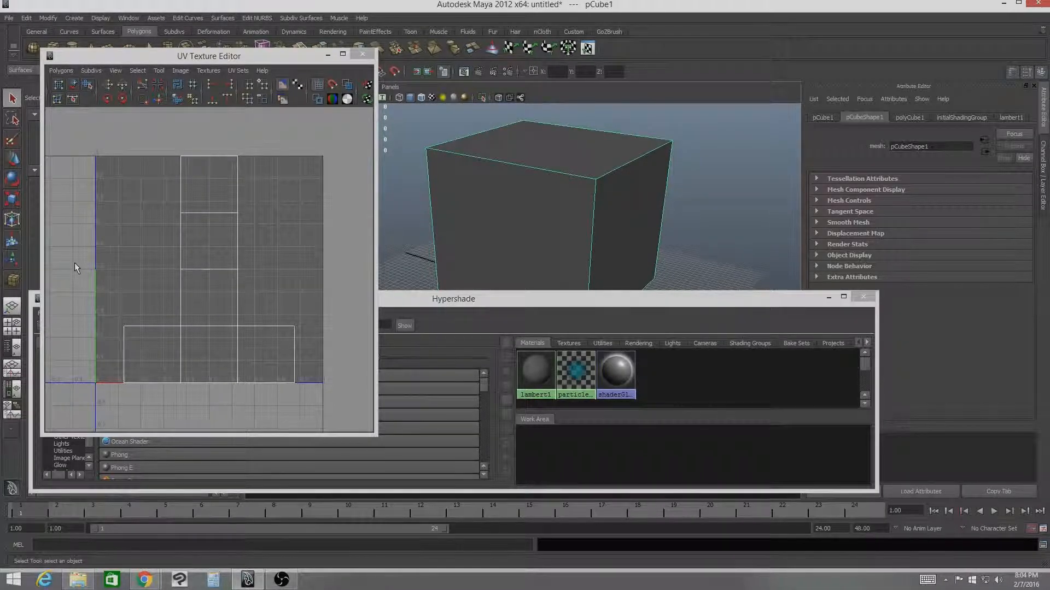
{"action": "mouse_move", "coordinate": [145, 202]}
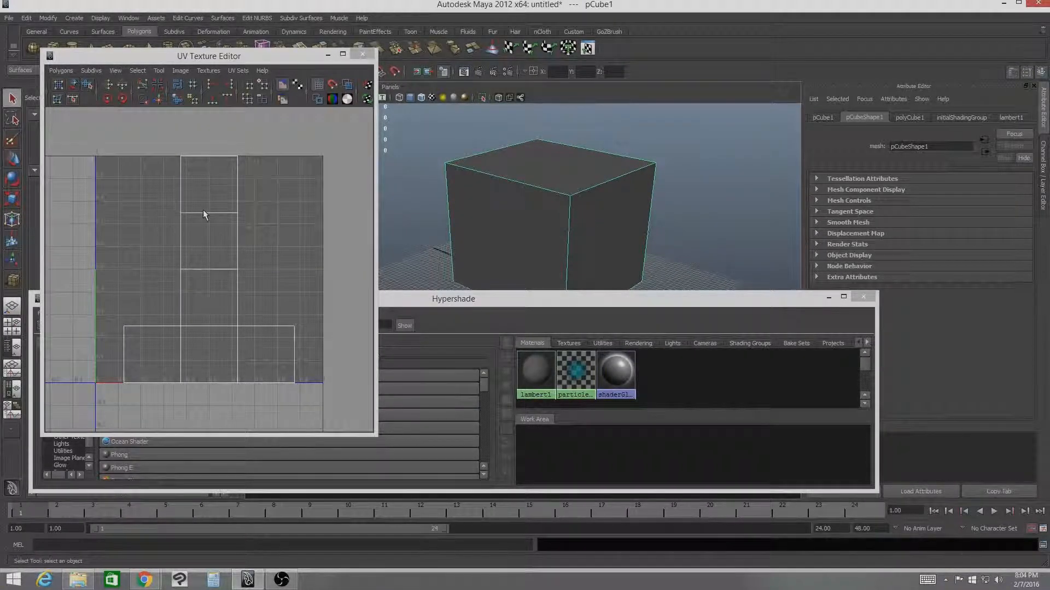
Step: Switch the cube to edge selection and pick a run of five edges to cut
{"action": "right_click", "coordinate": [204, 216]}
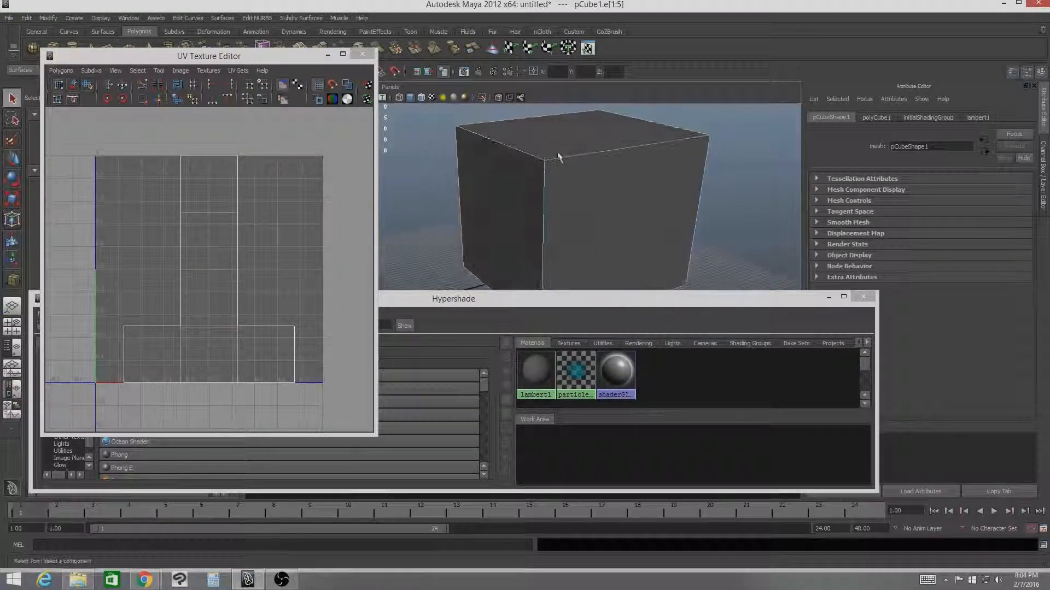
{"action": "left_click_drag", "start_coordinate": [559, 158], "coordinate": [616, 175]}
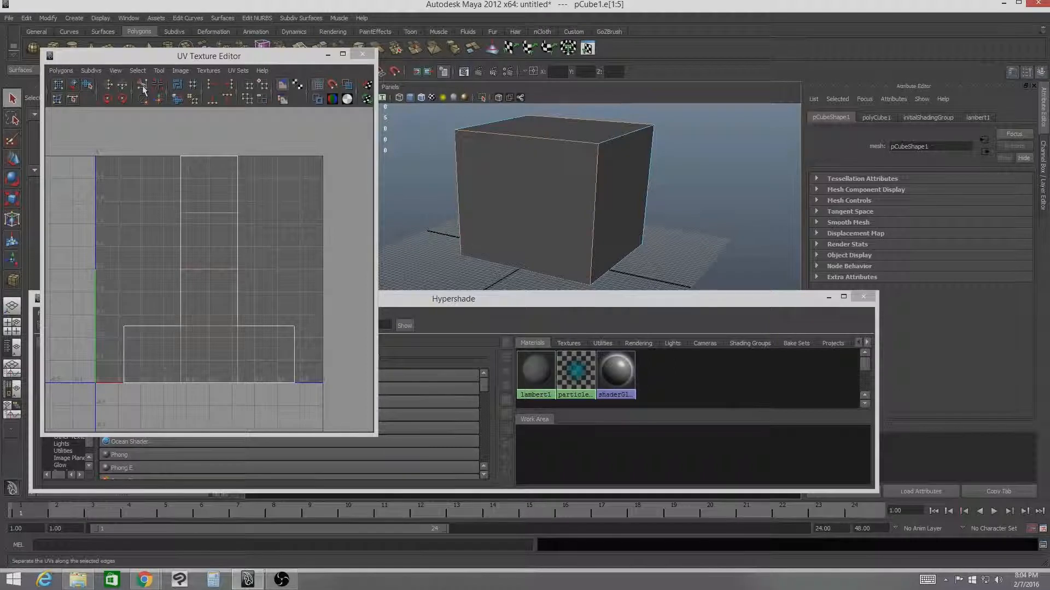
{"action": "mouse_move", "coordinate": [142, 88]}
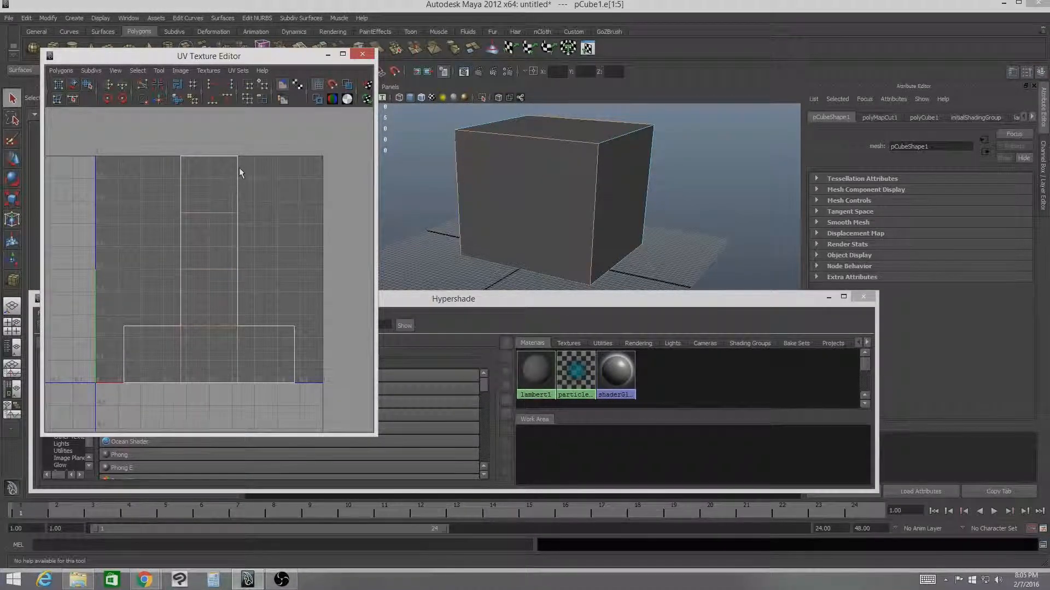
Step: Select the top face's whole UV shell and move it off to the right of the layout
{"action": "right_click", "coordinate": [237, 167]}
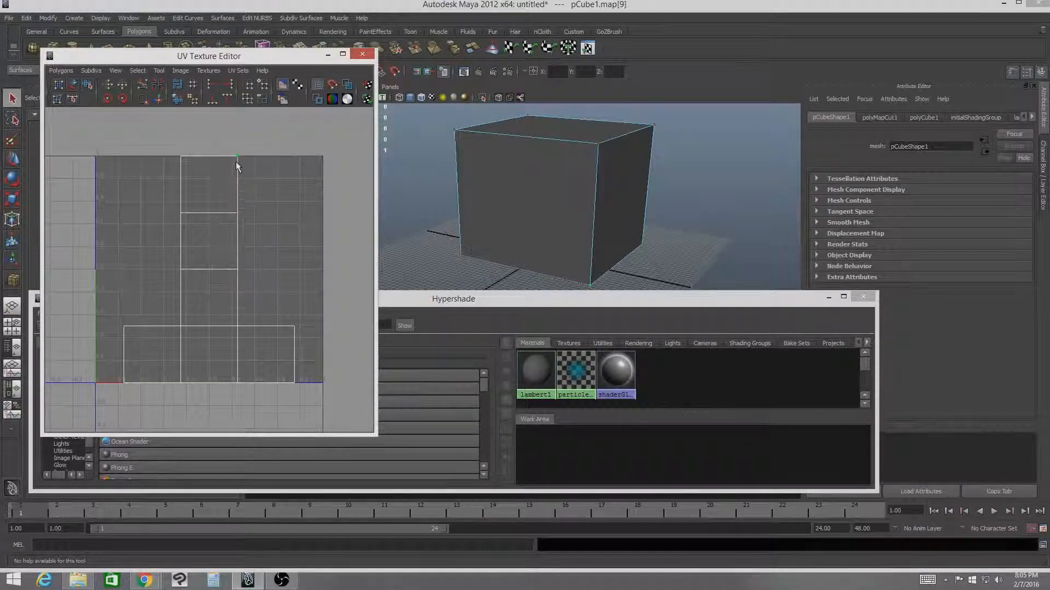
{"action": "left_click", "coordinate": [236, 162]}
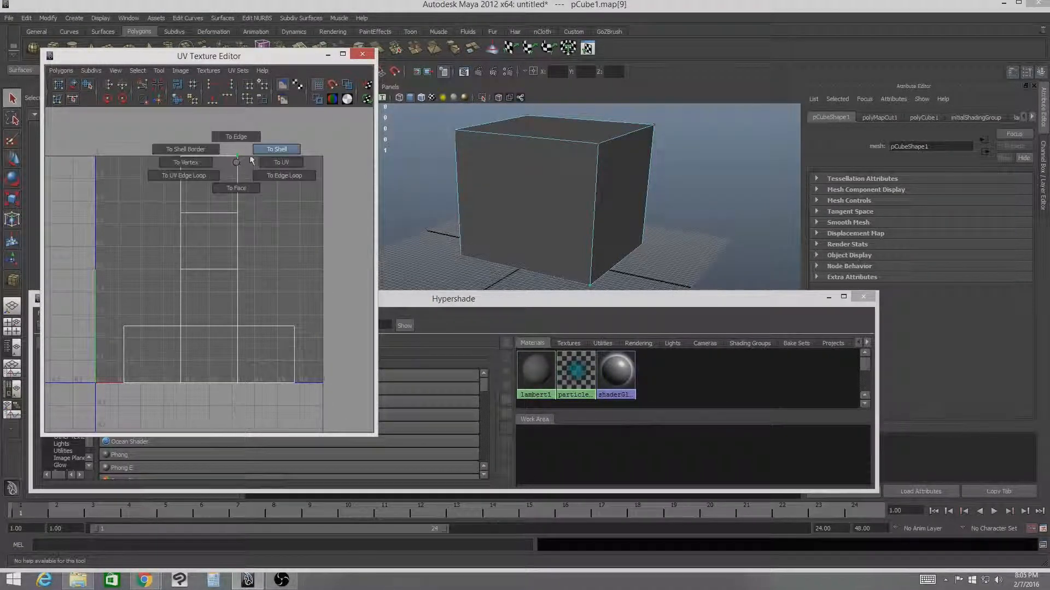
{"action": "left_click", "coordinate": [275, 149]}
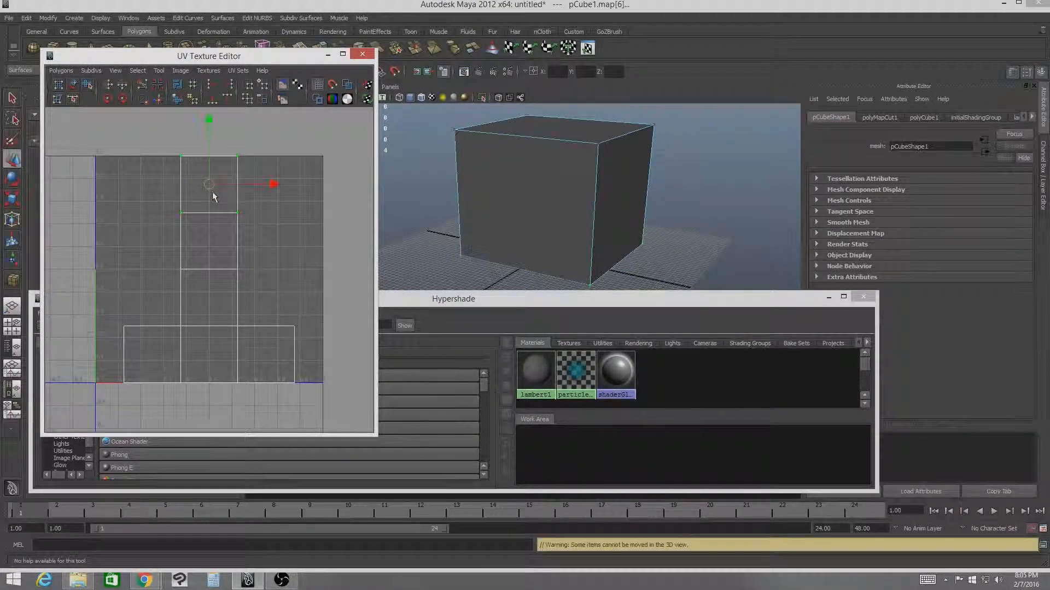
{"action": "left_click_drag", "start_coordinate": [209, 184], "coordinate": [288, 234]}
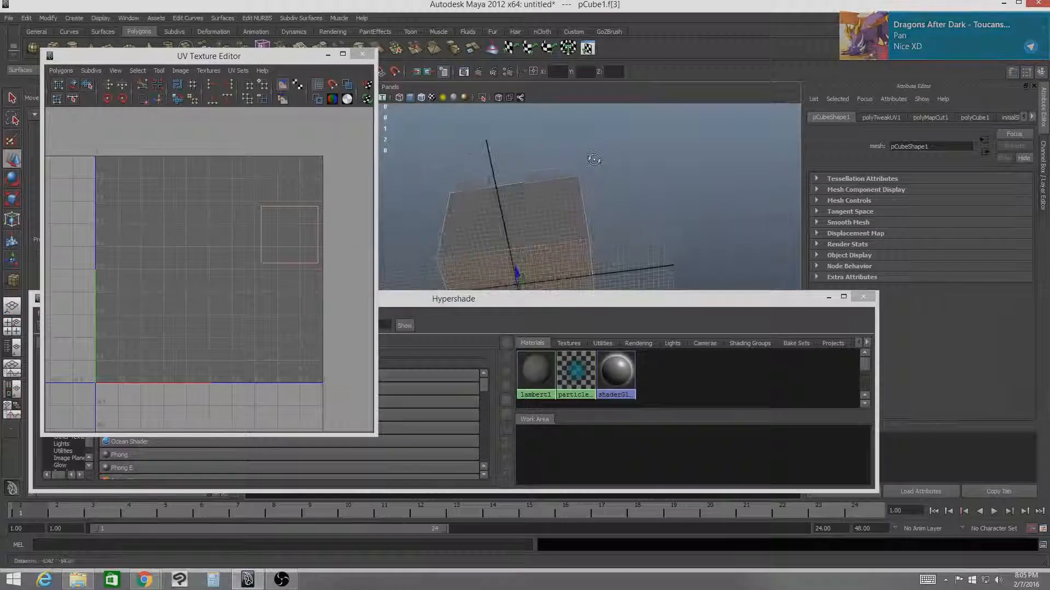
Step: Orbit the cube and select a different face to check the cut
{"action": "left_click_drag", "start_coordinate": [593, 160], "coordinate": [579, 167]}
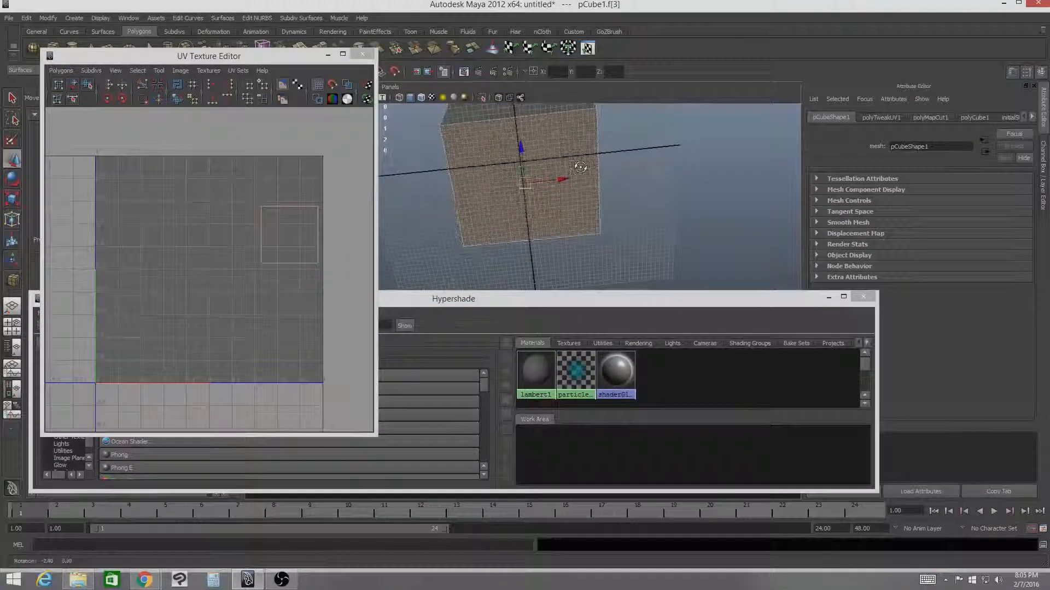
{"action": "left_click", "coordinate": [529, 168]}
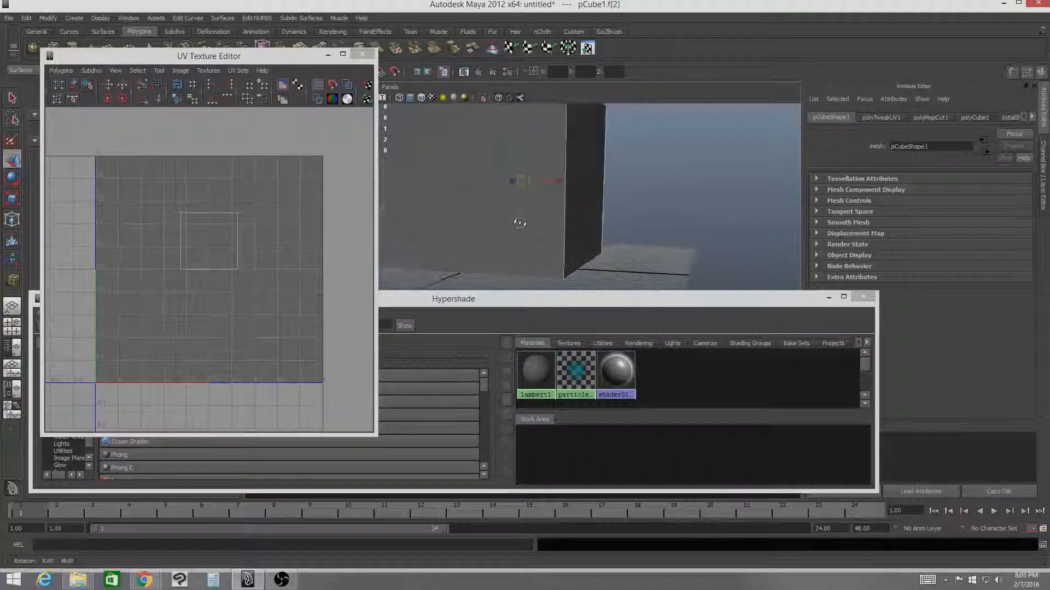
{"action": "left_click_drag", "start_coordinate": [519, 223], "coordinate": [512, 217]}
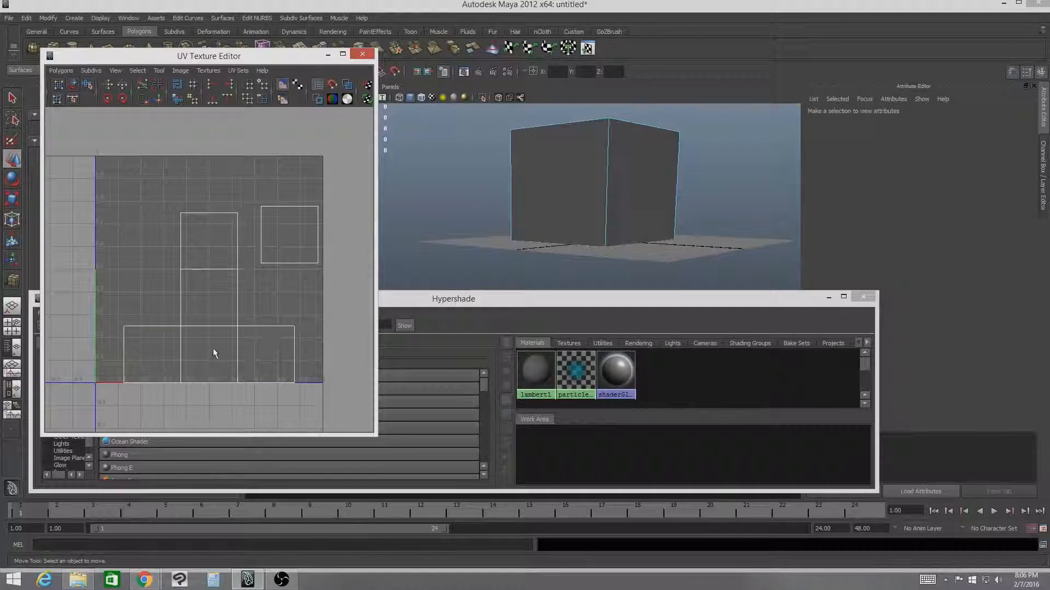
Step: Move the detached square shell to the top-left corner and pull its corner rightward
{"action": "left_click", "coordinate": [643, 195]}
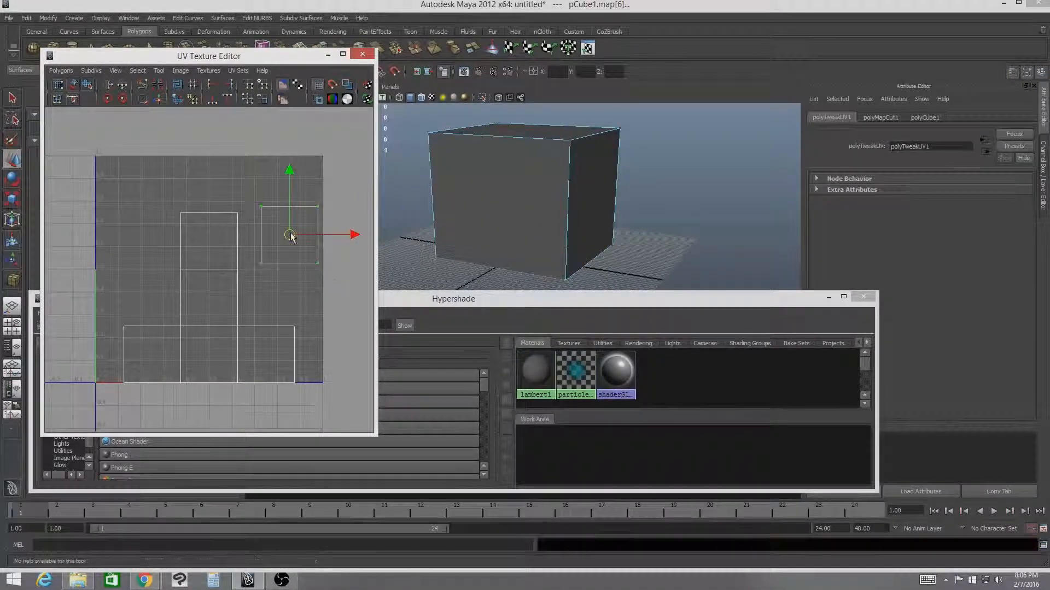
{"action": "left_click_drag", "start_coordinate": [291, 236], "coordinate": [127, 187]}
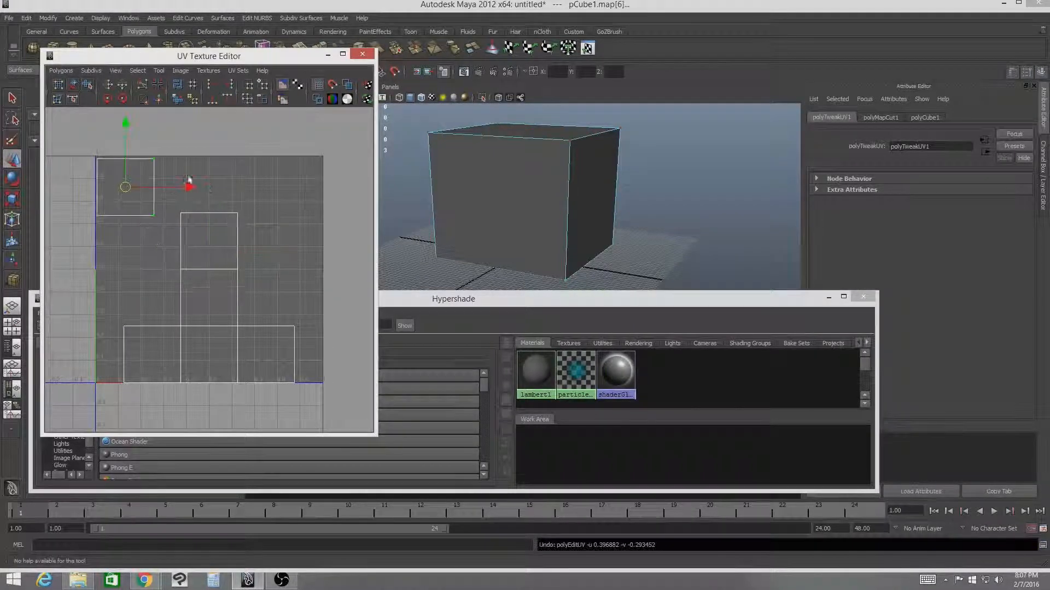
{"action": "left_click_drag", "start_coordinate": [123, 187], "coordinate": [288, 187]}
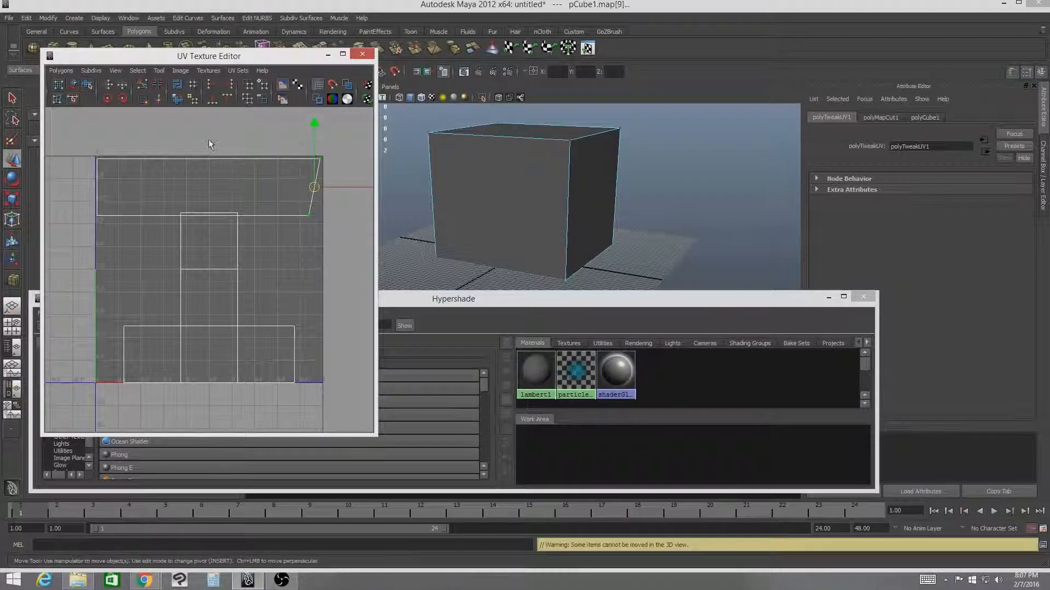
Step: Reselect the shell's UVs and nudge the square shell toward the top-left corner
{"action": "left_click", "coordinate": [230, 86]}
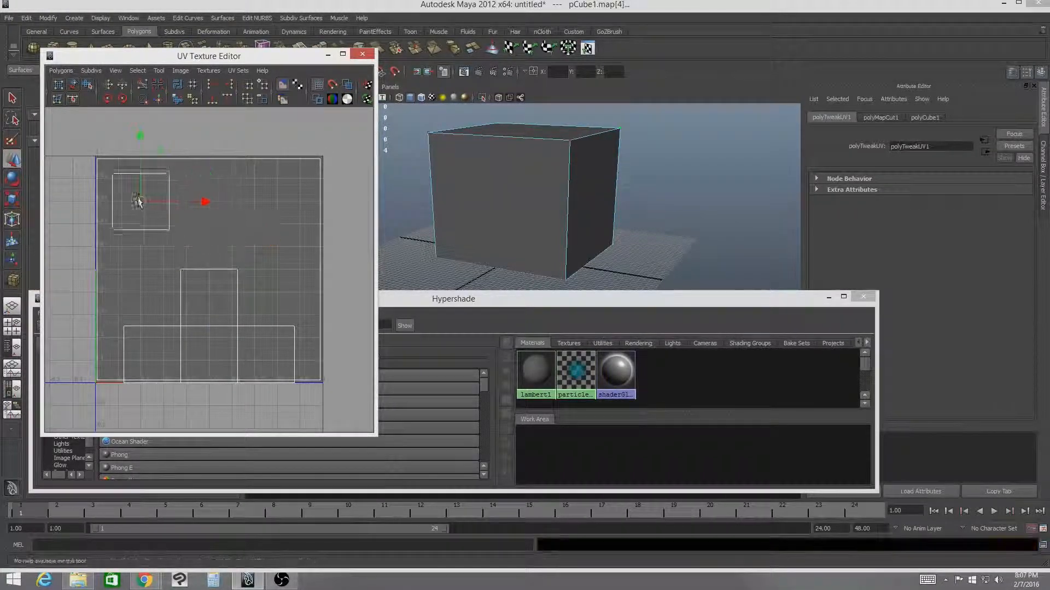
{"action": "left_click_drag", "start_coordinate": [141, 201], "coordinate": [125, 188]}
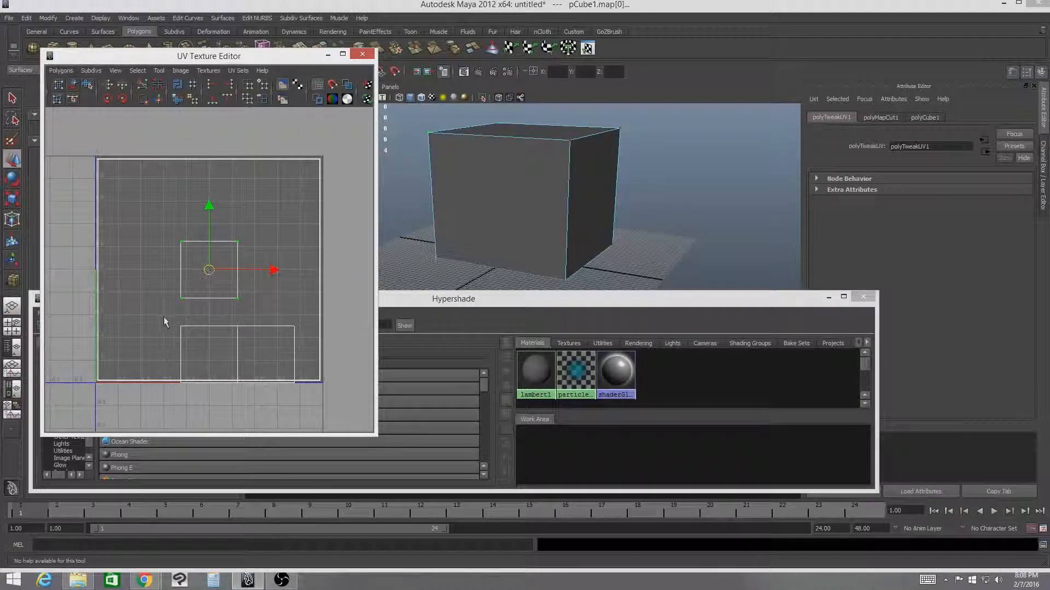
Step: Stack the lower-left and lower-right square shells onto the central square shell
{"action": "left_click_drag", "start_coordinate": [208, 270], "coordinate": [209, 354]}
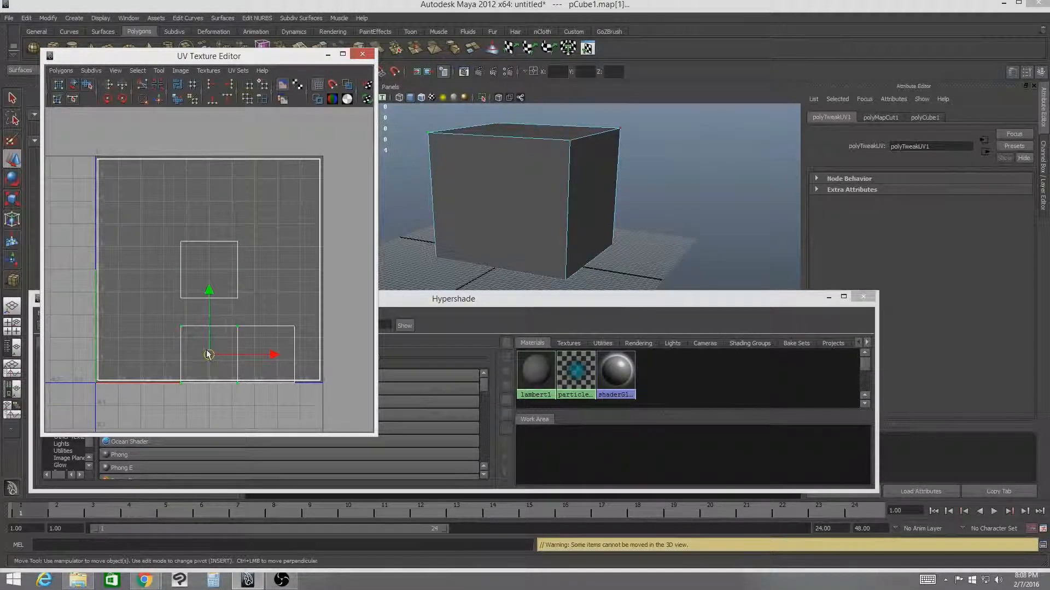
{"action": "left_click_drag", "start_coordinate": [208, 355], "coordinate": [208, 270]}
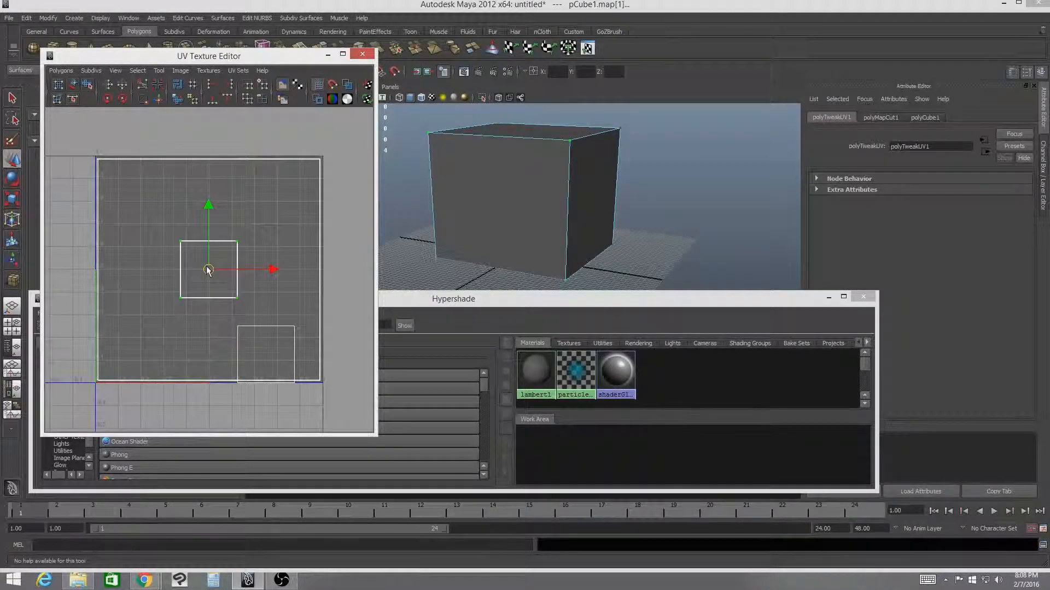
{"action": "left_click_drag", "start_coordinate": [208, 269], "coordinate": [265, 355]}
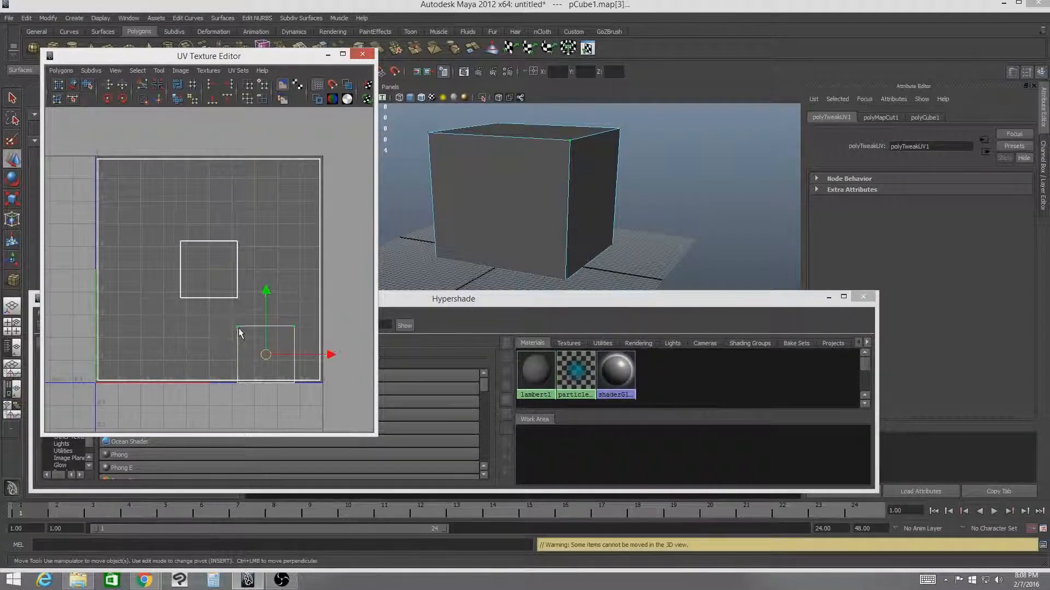
{"action": "left_click_drag", "start_coordinate": [265, 353], "coordinate": [210, 270]}
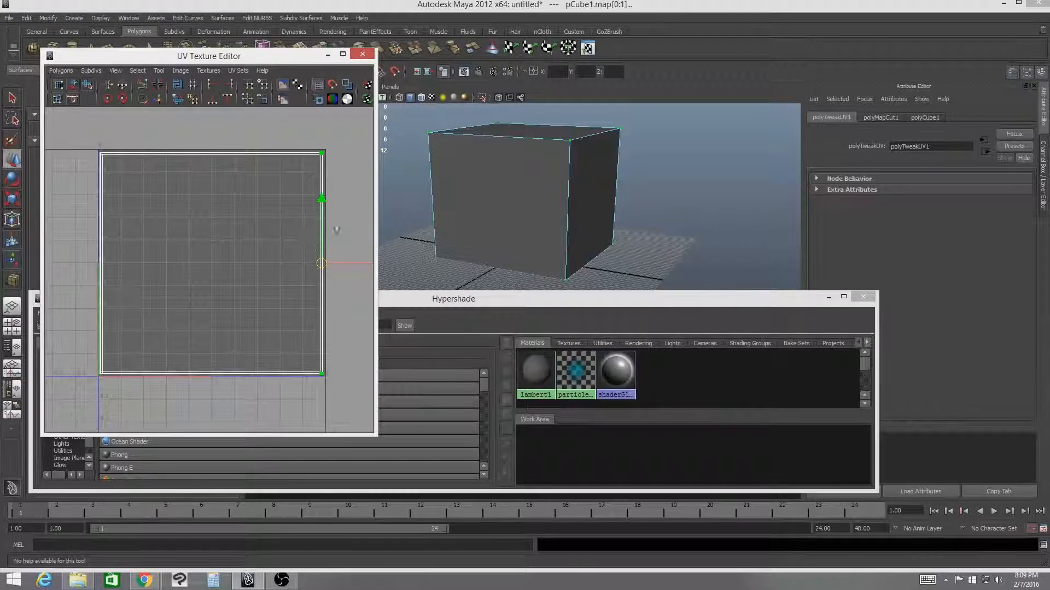
Step: Push the layout's border UVs out onto the edges of the 0–1 square
{"action": "left_click", "coordinate": [224, 99]}
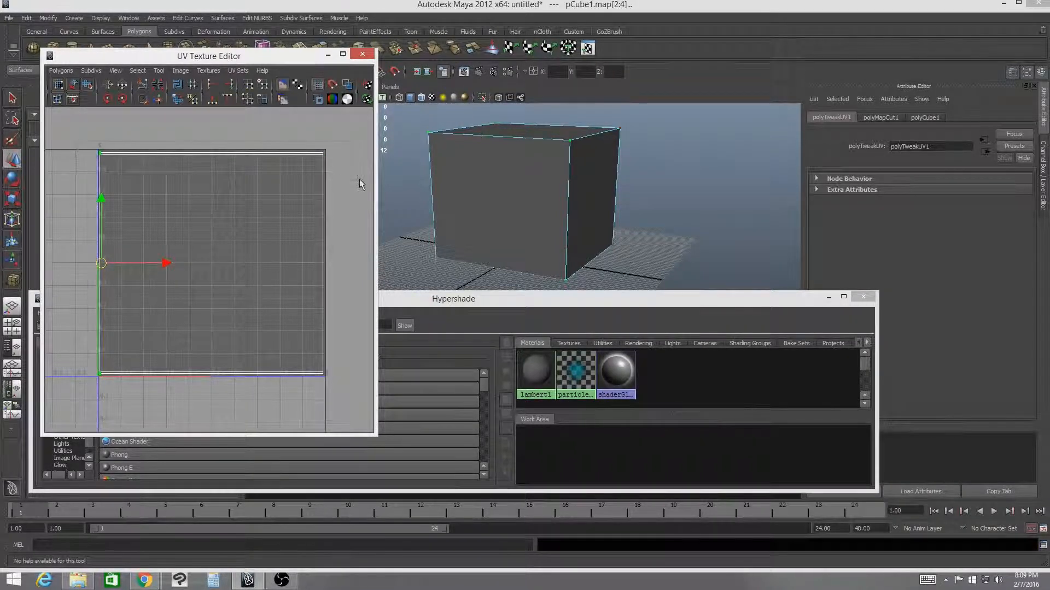
{"action": "left_click_drag", "start_coordinate": [101, 264], "coordinate": [211, 153]}
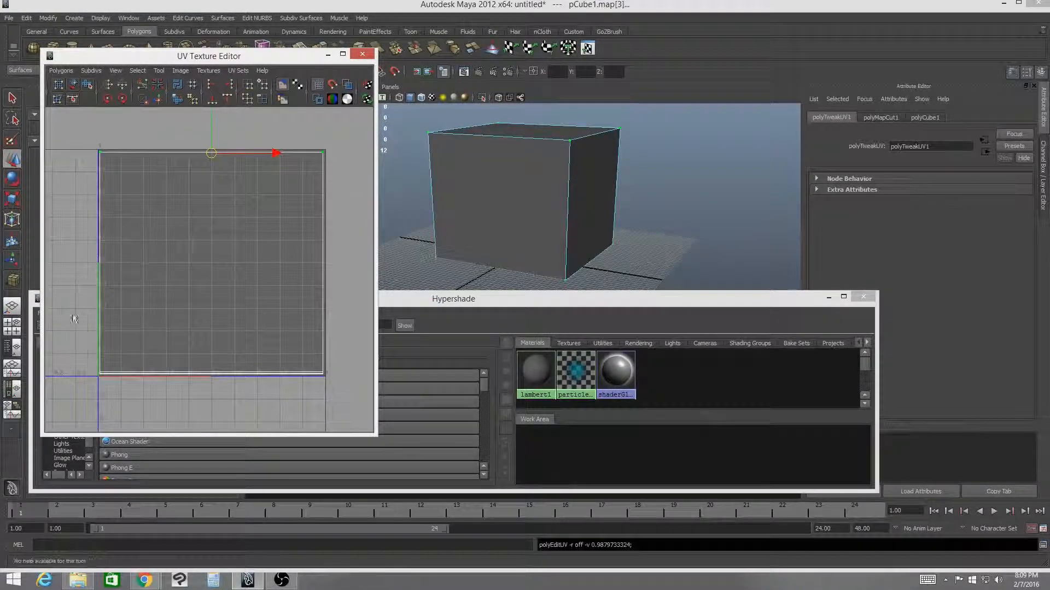
{"action": "left_click", "coordinate": [210, 100]}
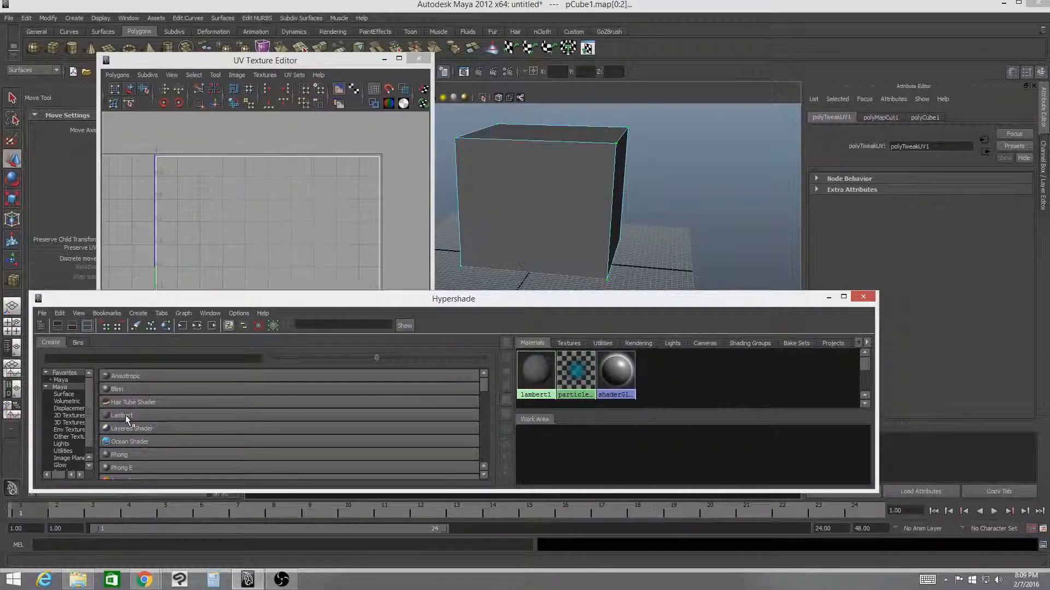
Step: Rename the new Lambert to TestShader and map a Checker texture to its colour
{"action": "right_click", "coordinate": [578, 373]}
{"action": "type", "text": "Te"}
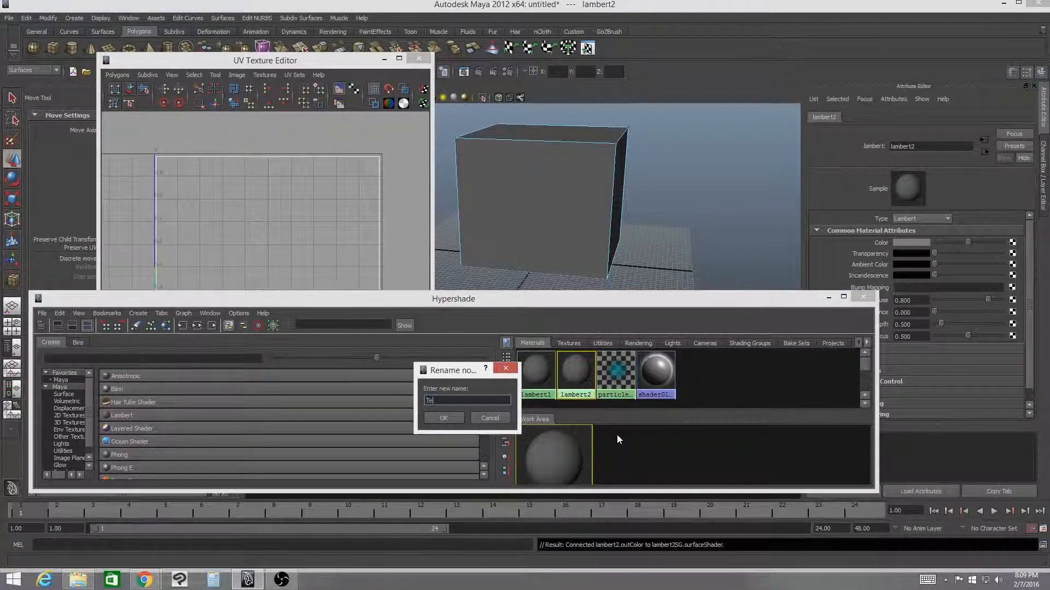
{"action": "left_click", "coordinate": [443, 417]}
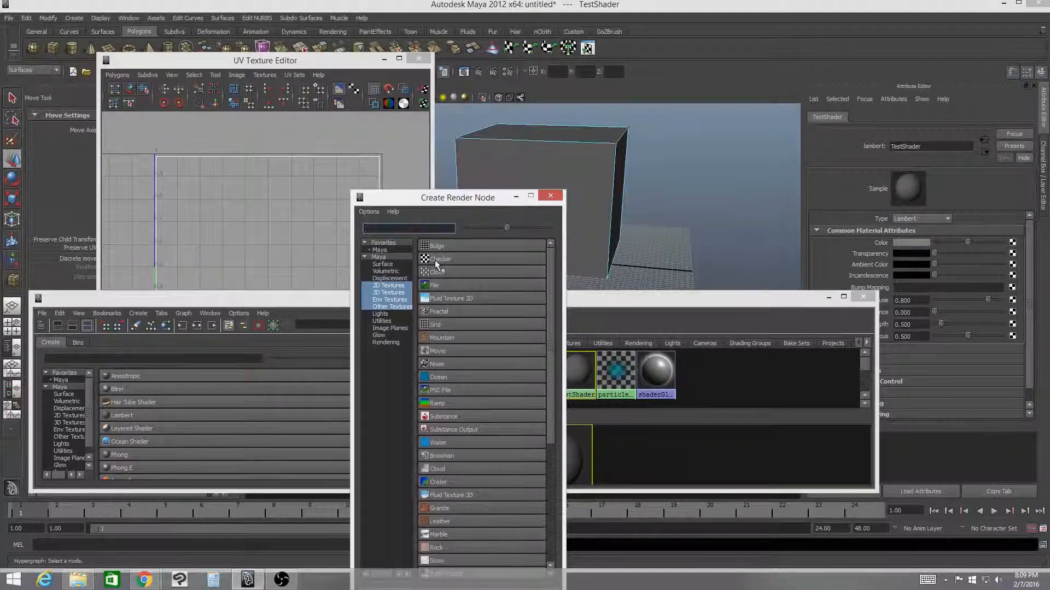
{"action": "mouse_move", "coordinate": [441, 259]}
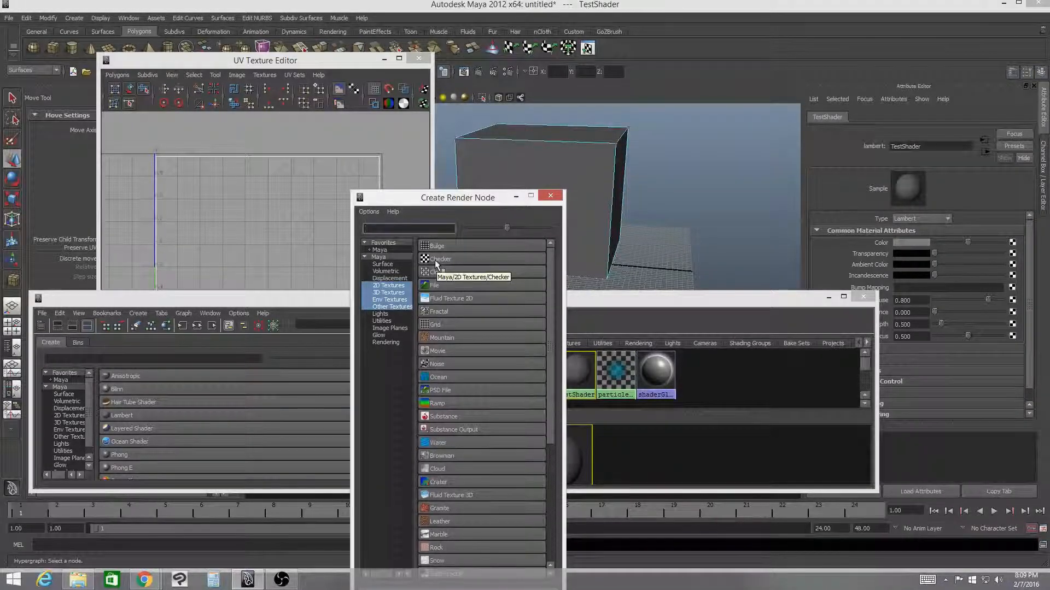
{"action": "left_click", "coordinate": [440, 259]}
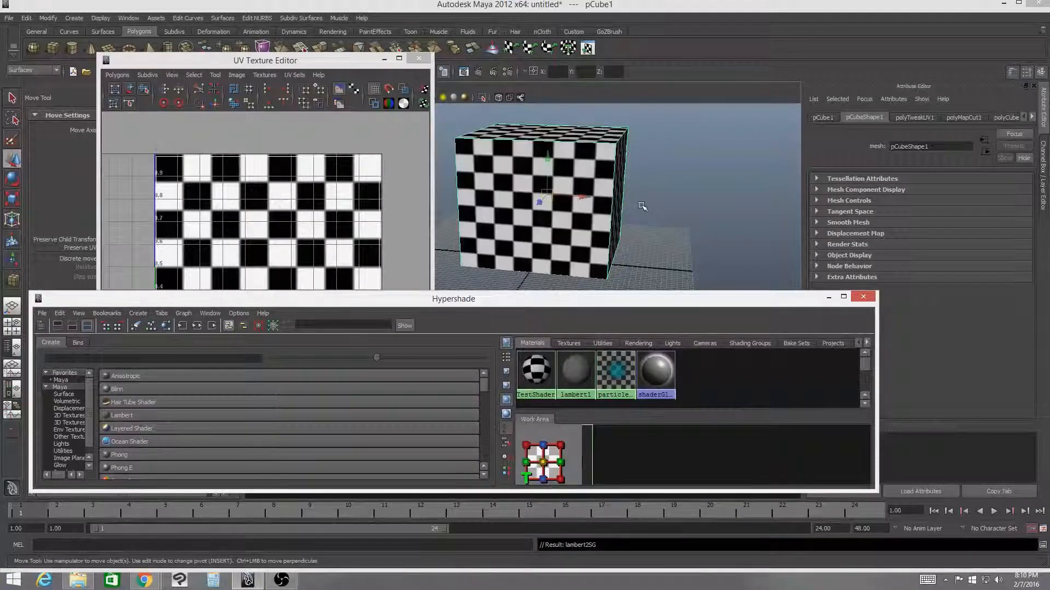
{"action": "mouse_move", "coordinate": [676, 216]}
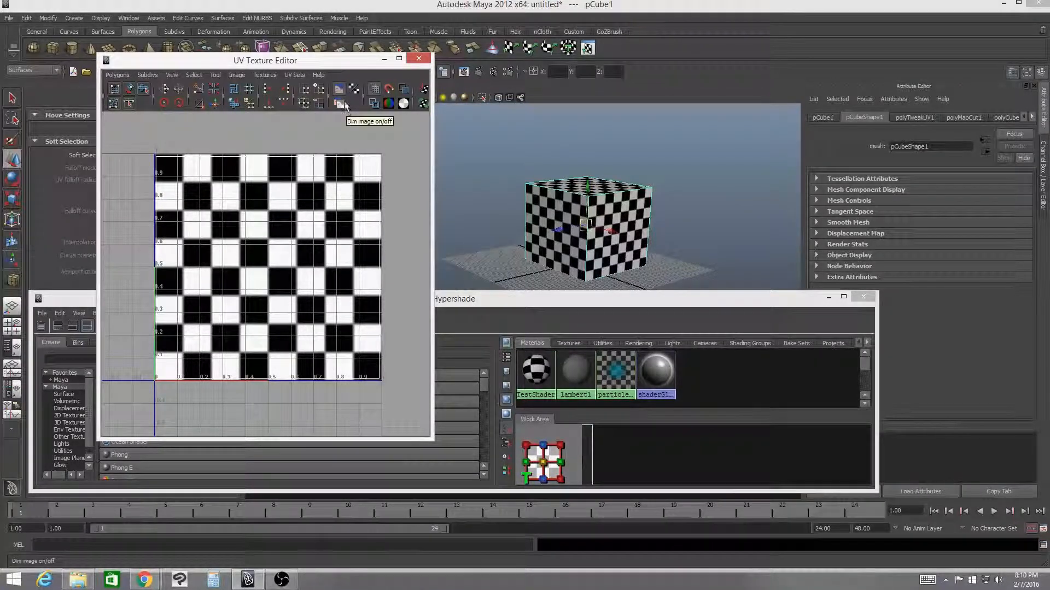
{"action": "left_click", "coordinate": [343, 103]}
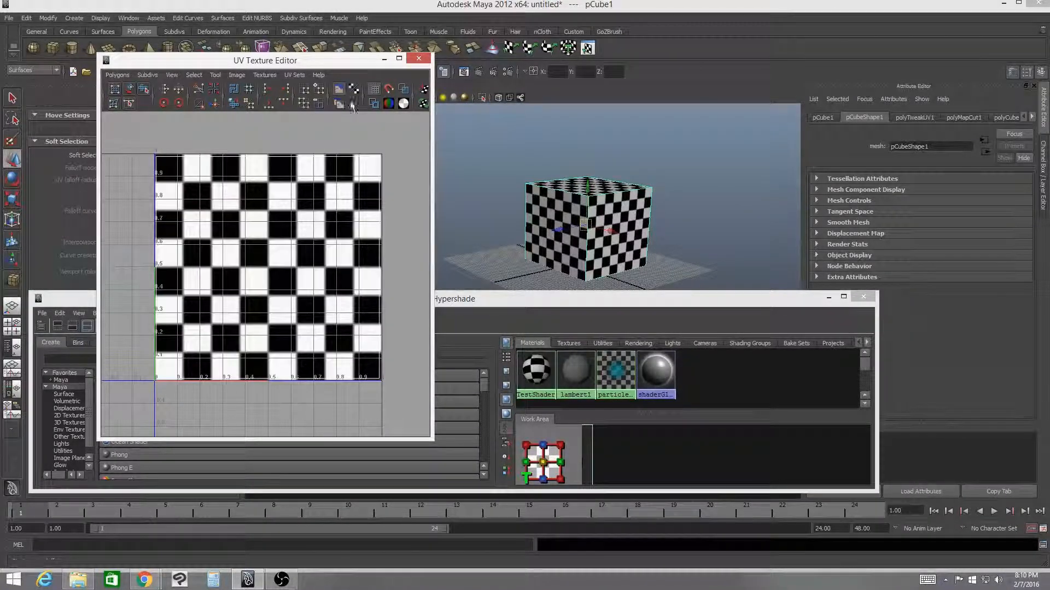
{"action": "left_click", "coordinate": [339, 88]}
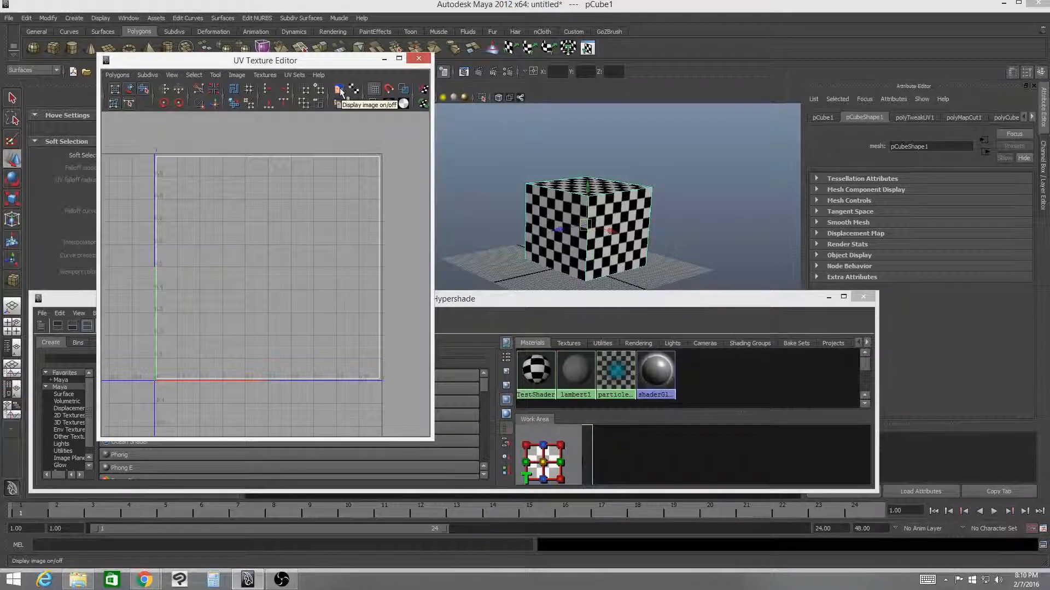
{"action": "left_click", "coordinate": [339, 89]}
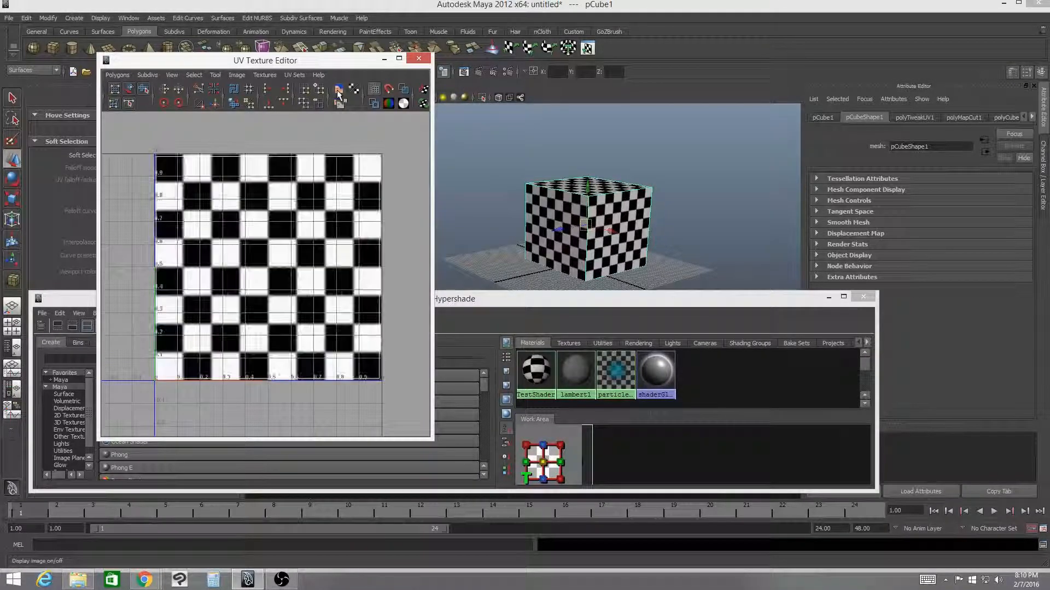
{"action": "left_click", "coordinate": [339, 90]}
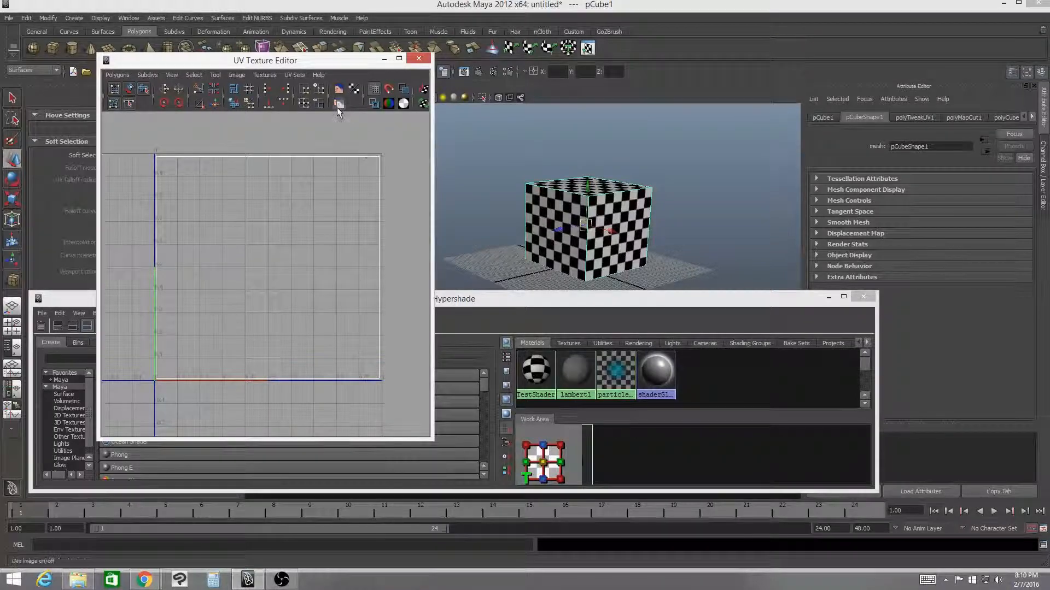
{"action": "left_click", "coordinate": [338, 104]}
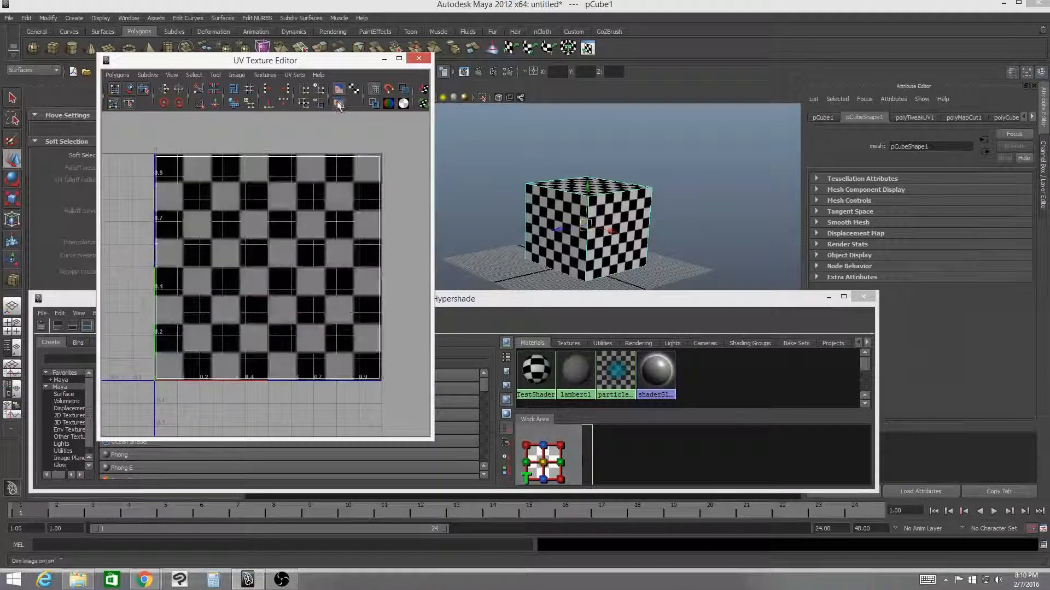
{"action": "left_click", "coordinate": [338, 105]}
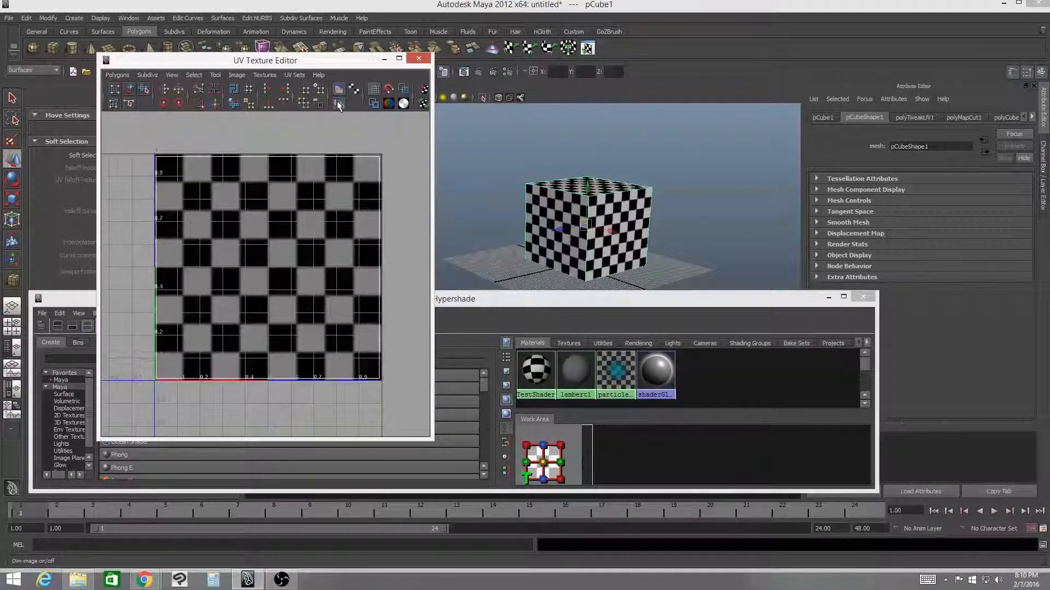
{"action": "right_click", "coordinate": [158, 164]}
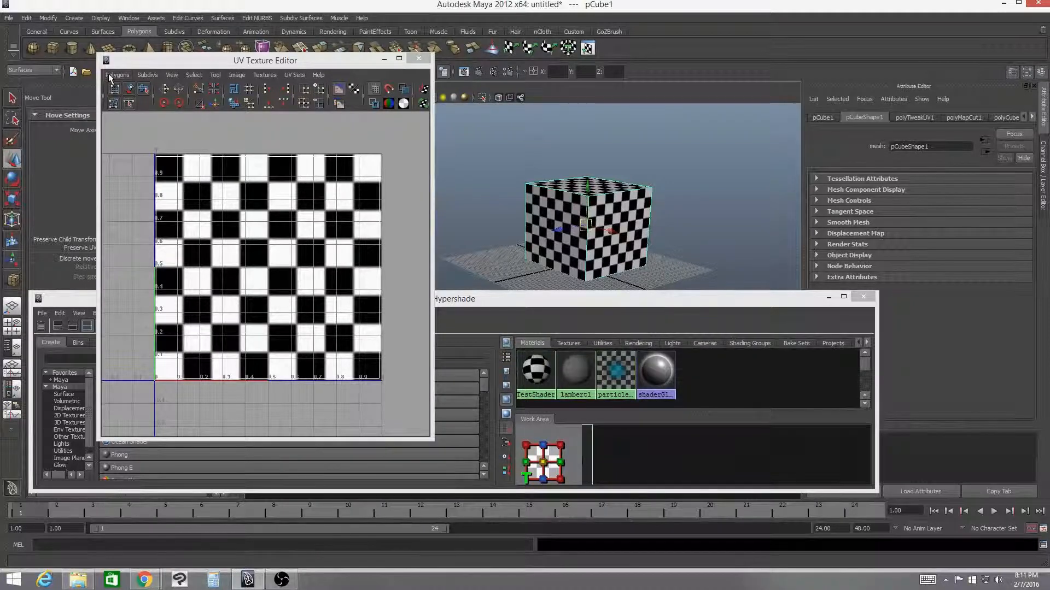
Step: Bring up the UV Snapshot dialog from the editor's Polygons menu
{"action": "left_click", "coordinate": [117, 74]}
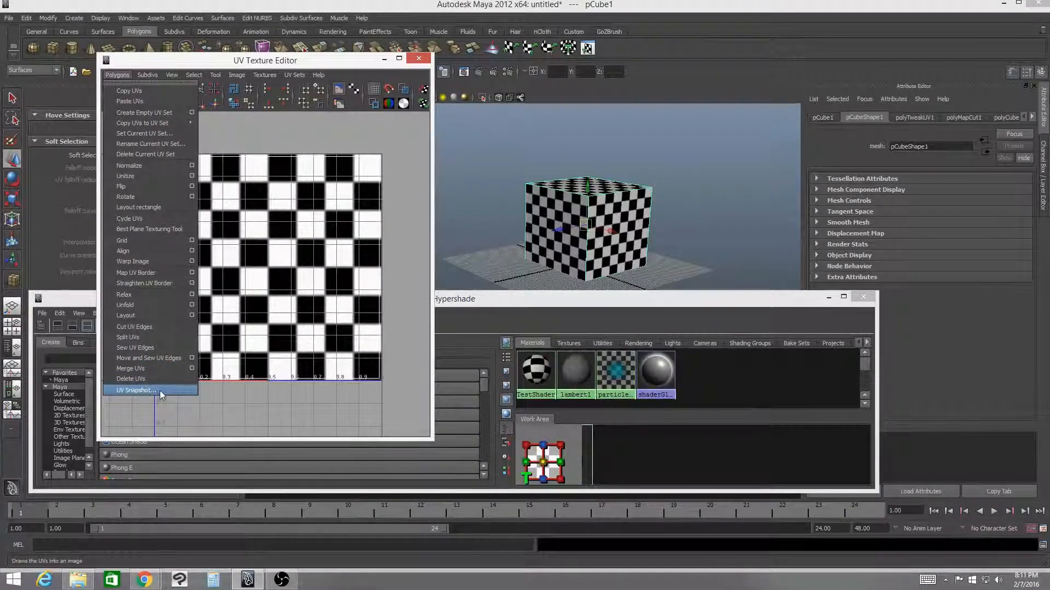
{"action": "left_click", "coordinate": [135, 389]}
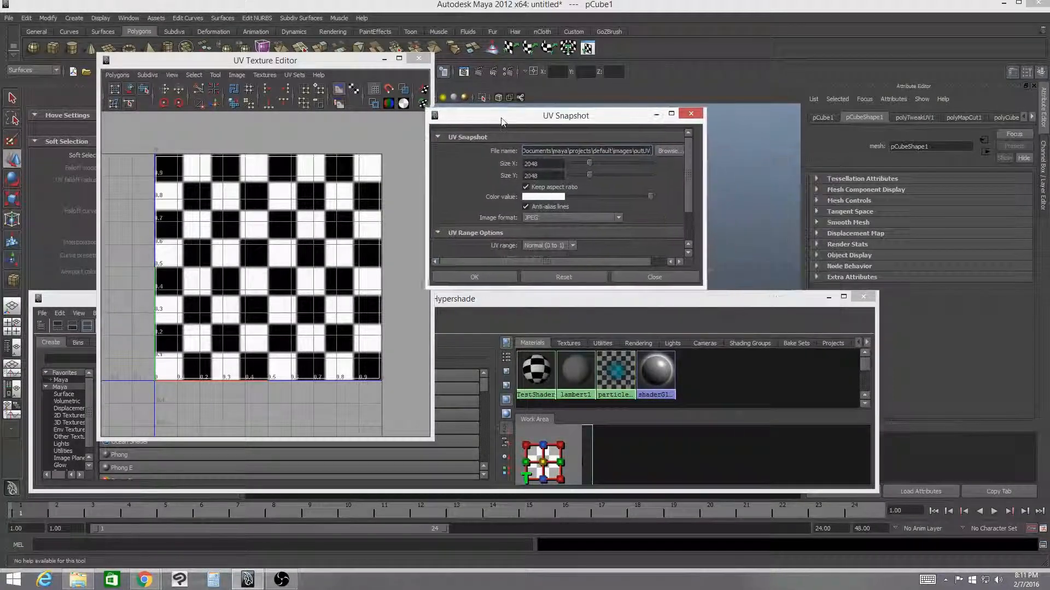
{"action": "left_click_drag", "start_coordinate": [564, 115], "coordinate": [566, 125]}
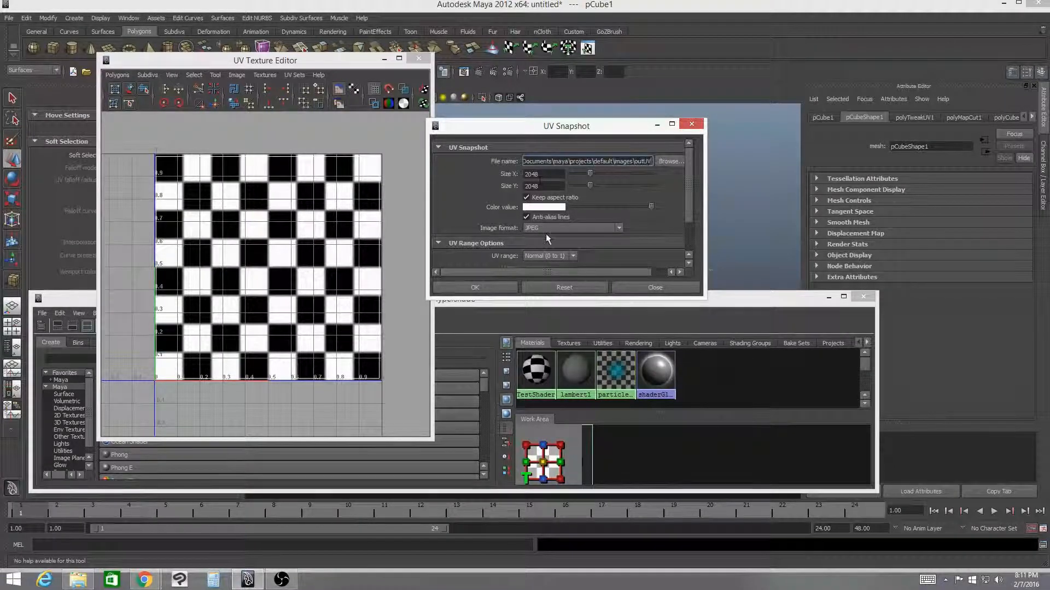
Step: Set the snapshot image format to PNG at 2048×2048
{"action": "left_click", "coordinate": [616, 228]}
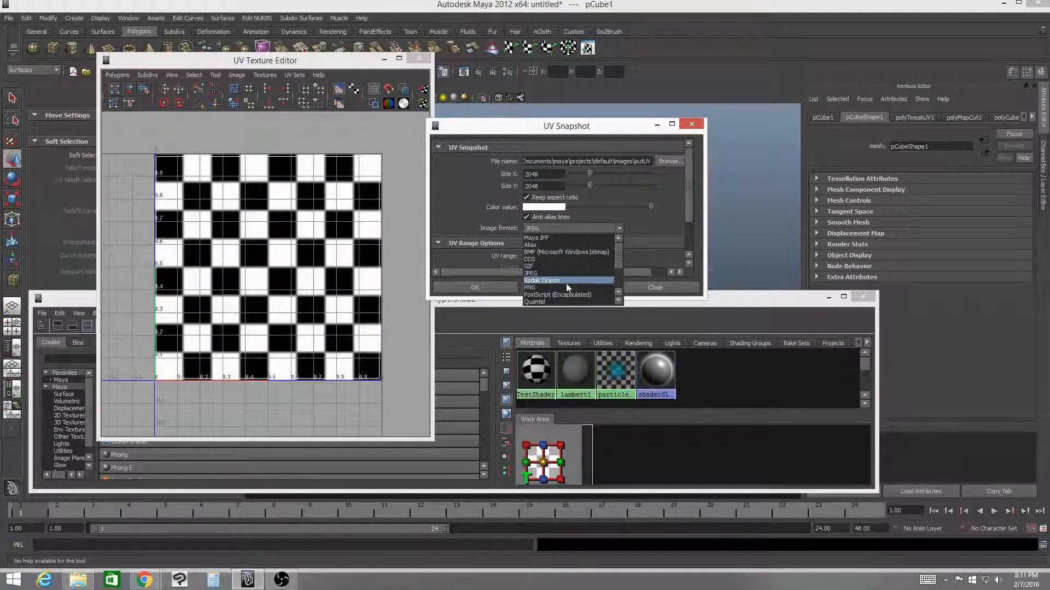
{"action": "left_click", "coordinate": [529, 287]}
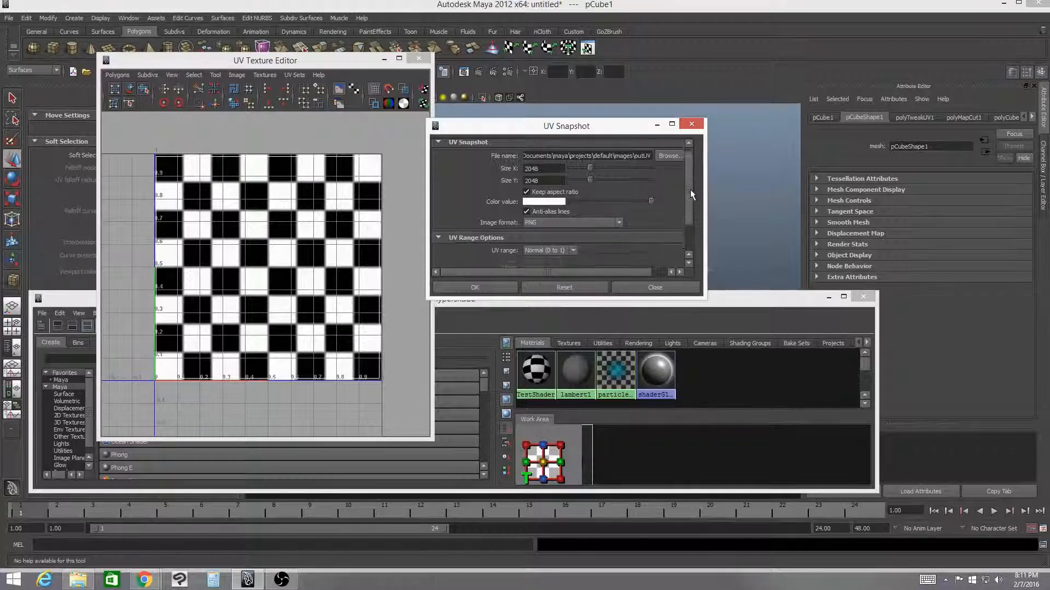
{"action": "scroll", "scroll_direction": "down", "scroll_amount": 3}
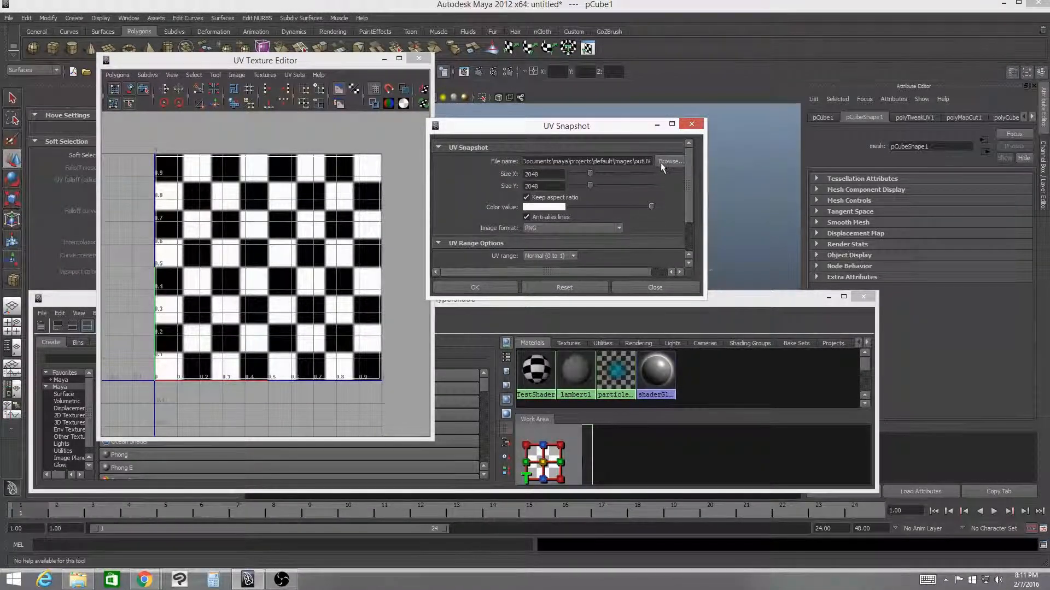
Step: Name the snapshot file TestBox_Texture_UV in the project's images folder and save the location
{"action": "left_click", "coordinate": [669, 162]}
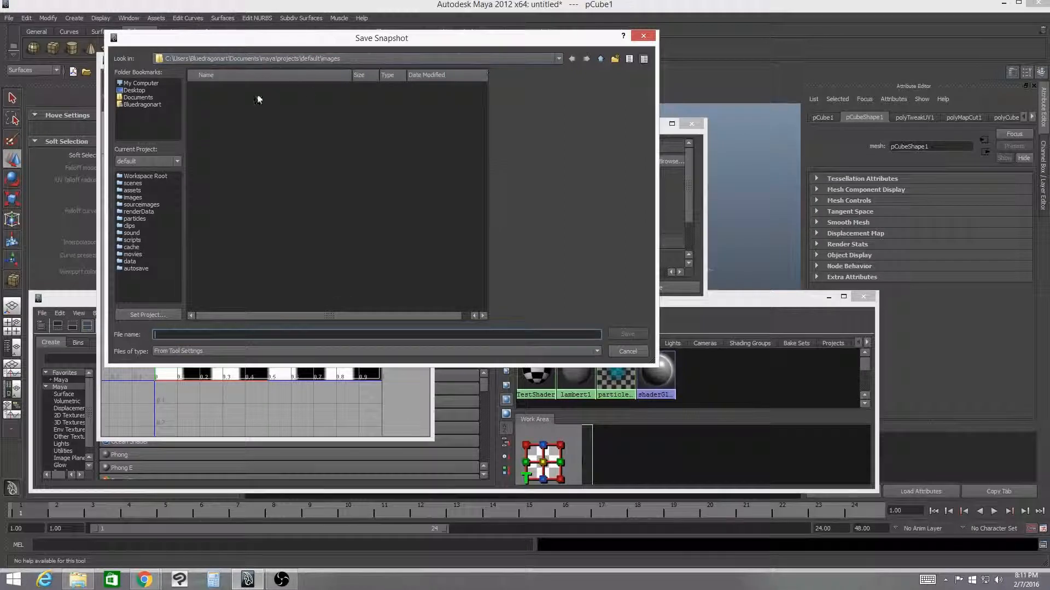
{"action": "mouse_move", "coordinate": [272, 206]}
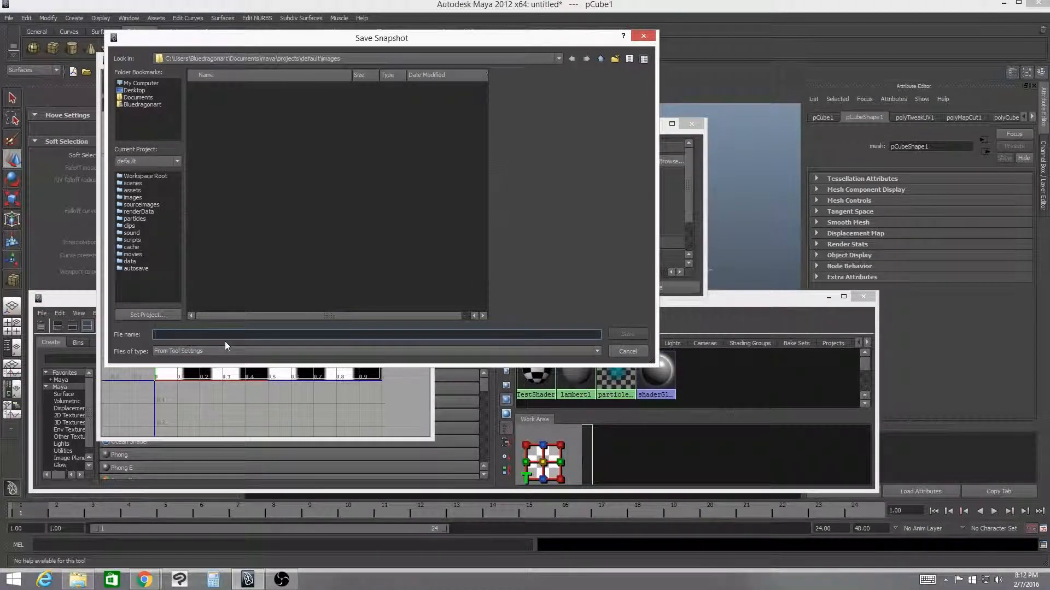
{"action": "type", "text": "T"}
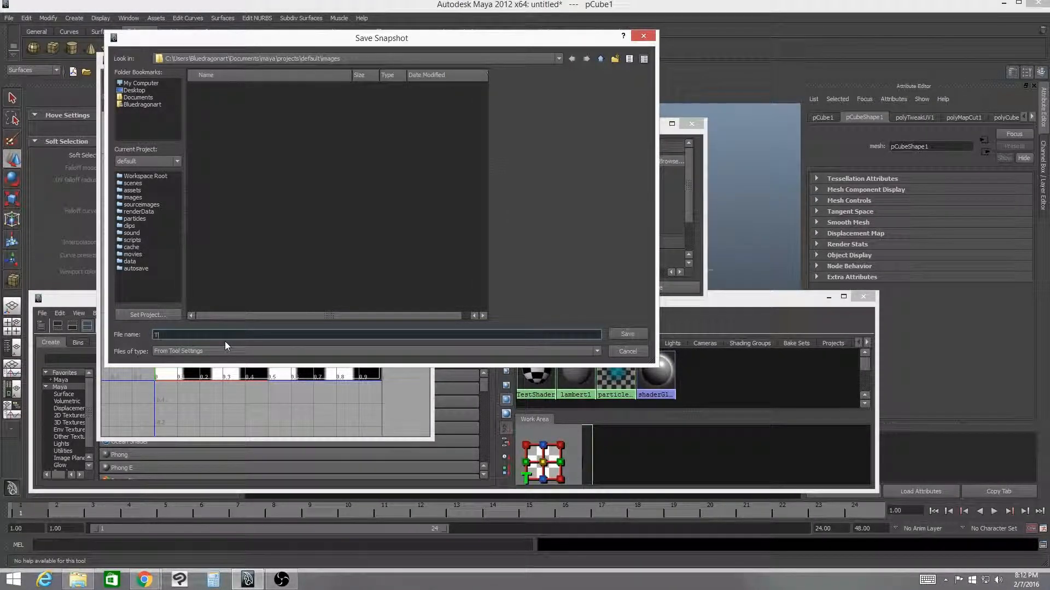
{"action": "type", "text": "estBox"}
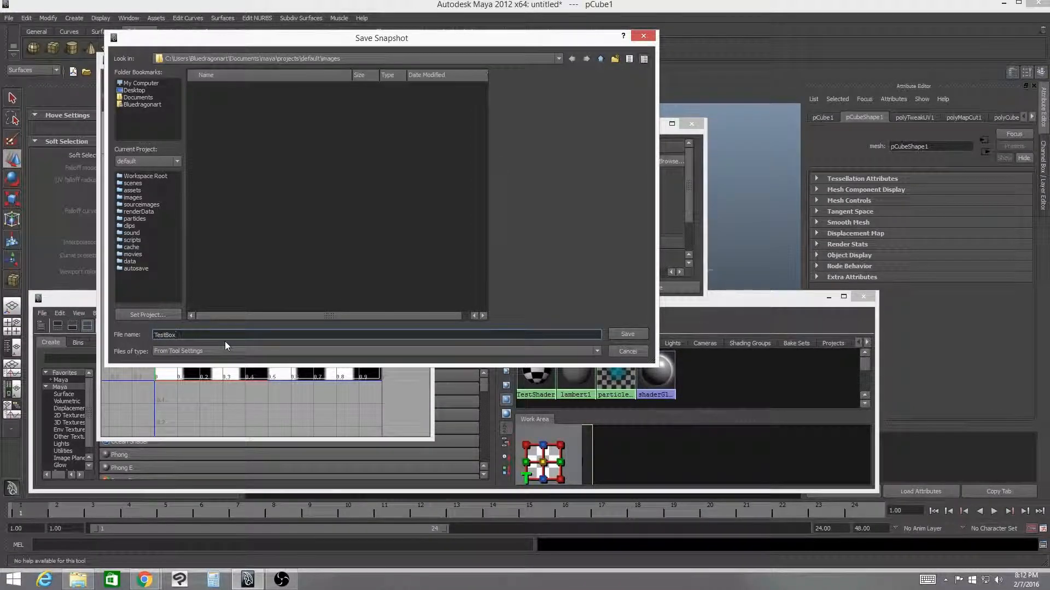
{"action": "type", "text": "_Texture_UV"}
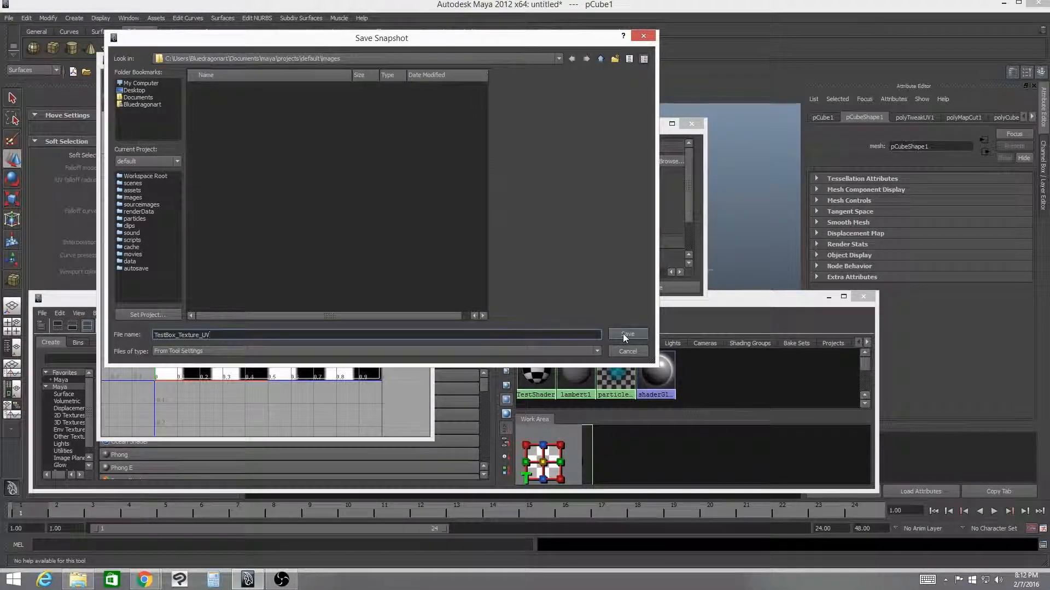
{"action": "left_click", "coordinate": [626, 335]}
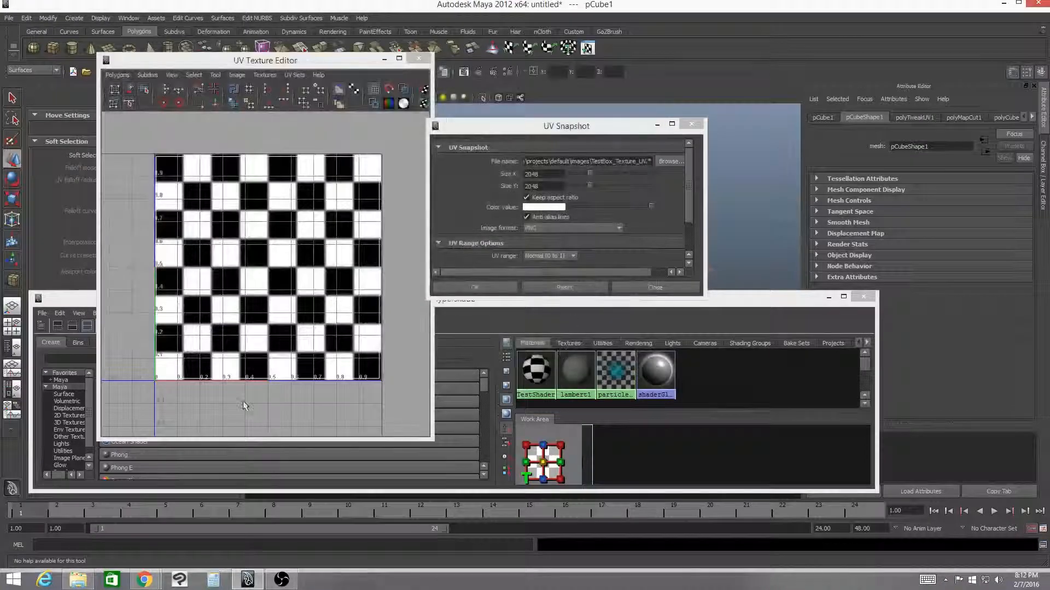